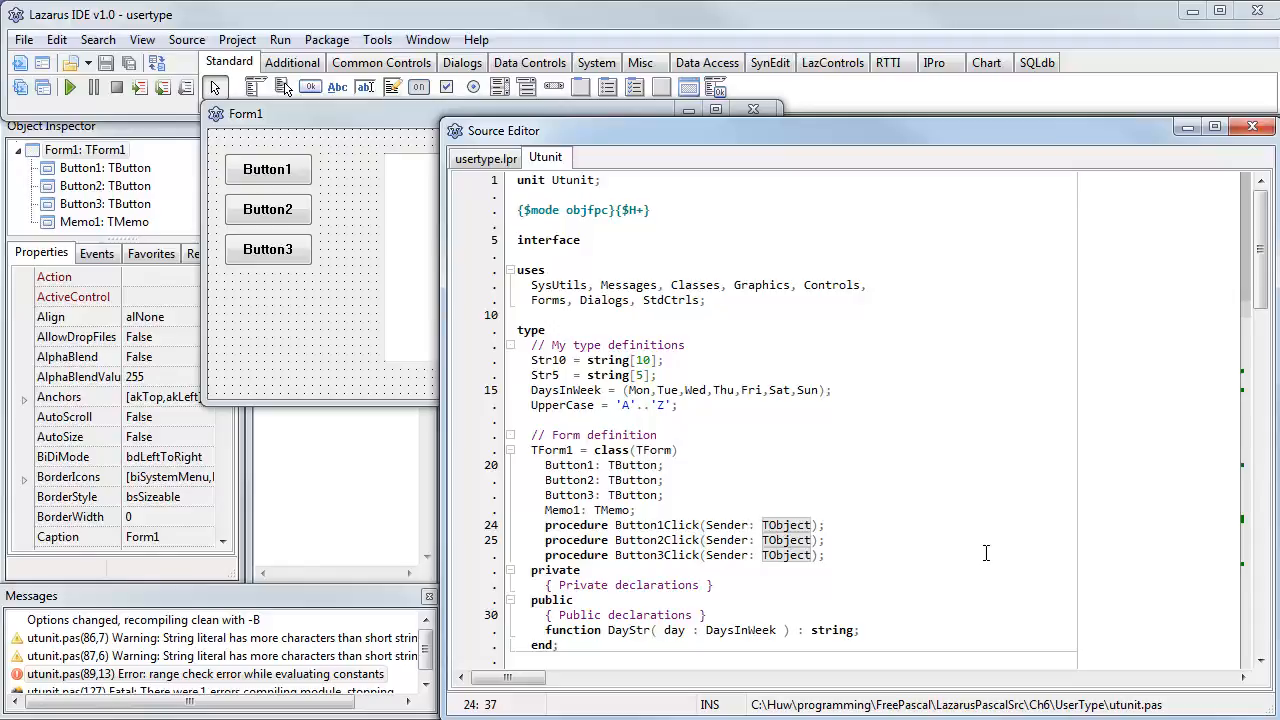
mouse_move(996, 504)
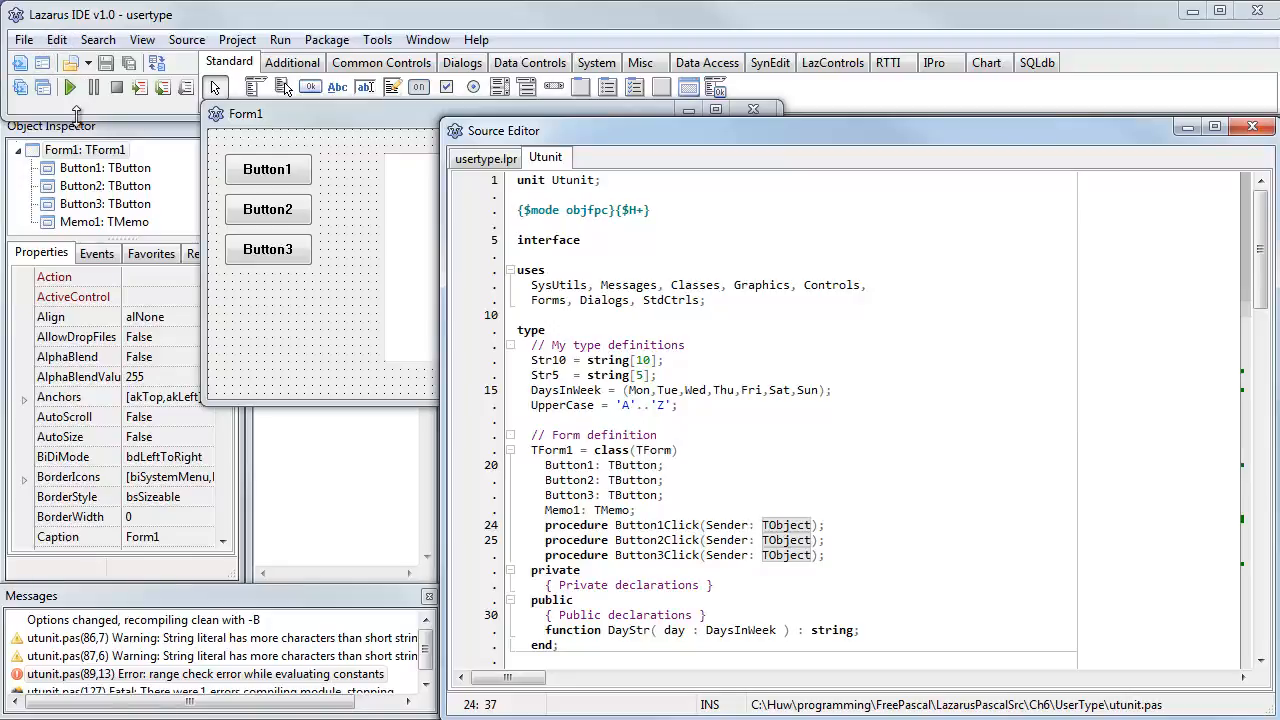
Step: Build and run the usertype project, leaving only string-length warnings at utunit.pas lines 86 and 87
left_click(70, 88)
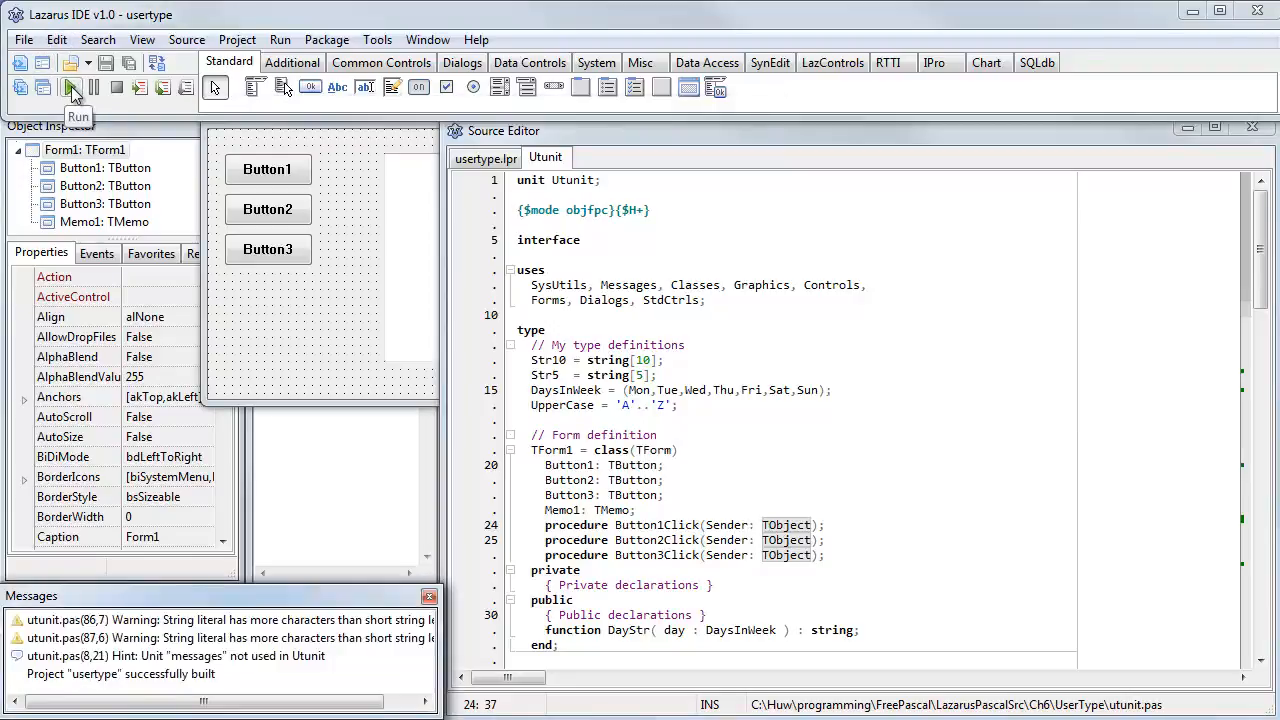
left_click(70, 88)
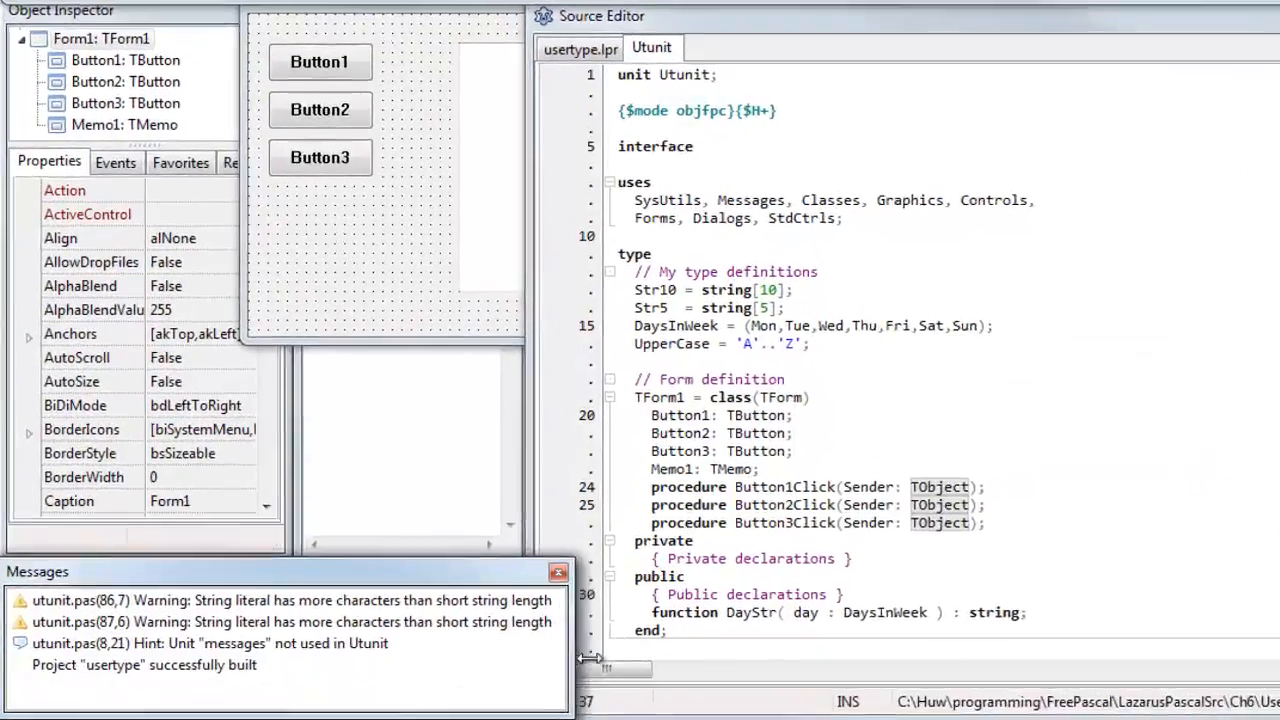
scroll("down", 3)
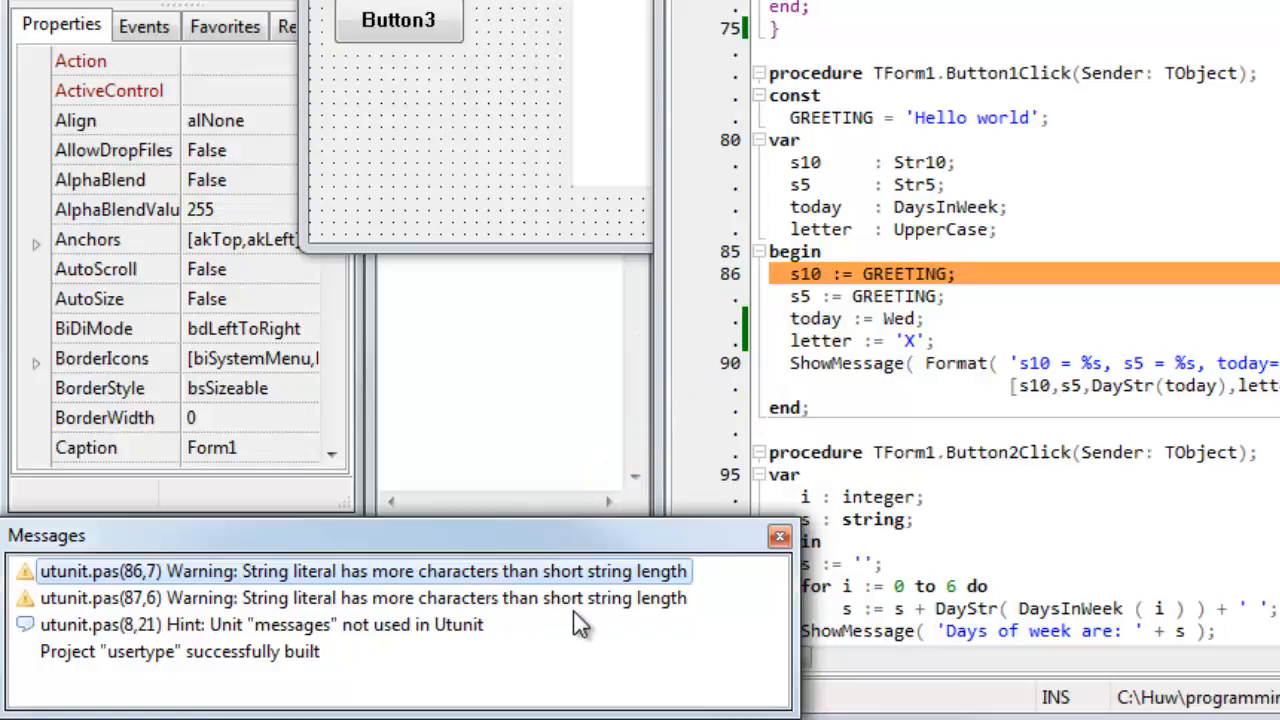
Step: Jump to the utunit.pas(87,6) string warning while the Form1 window comes up
left_click(364, 596)
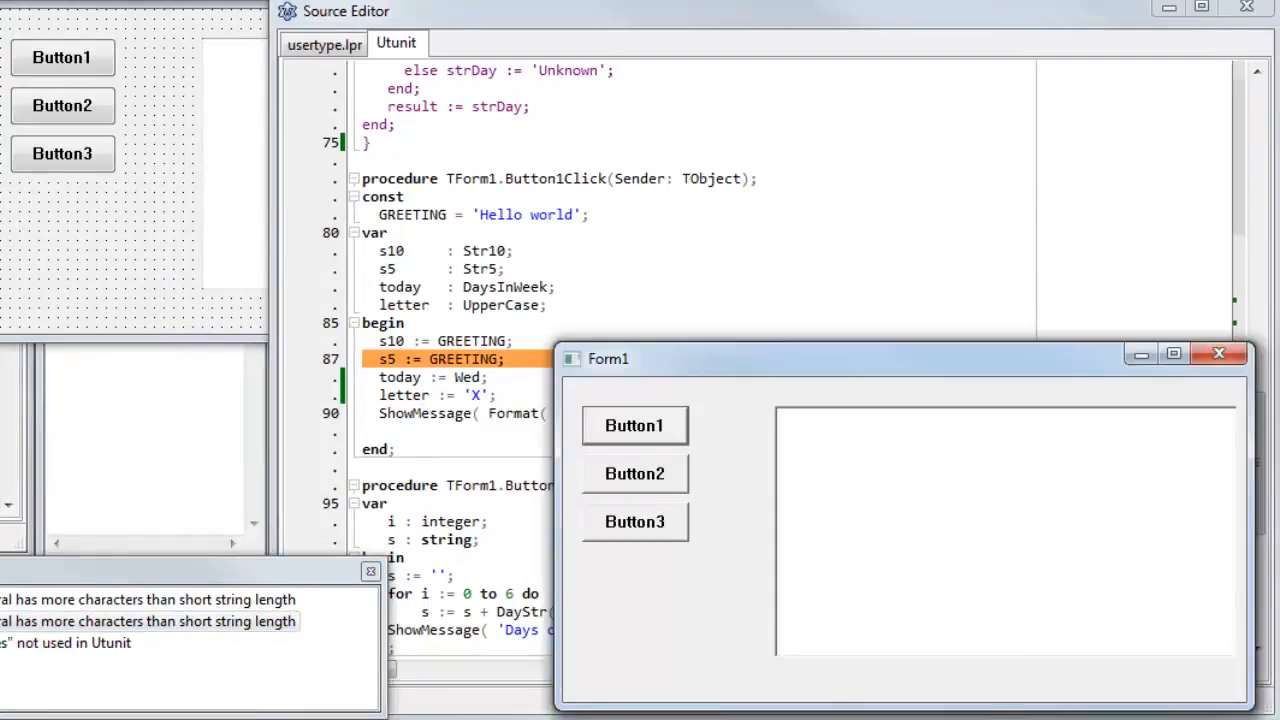
left_click(634, 424)
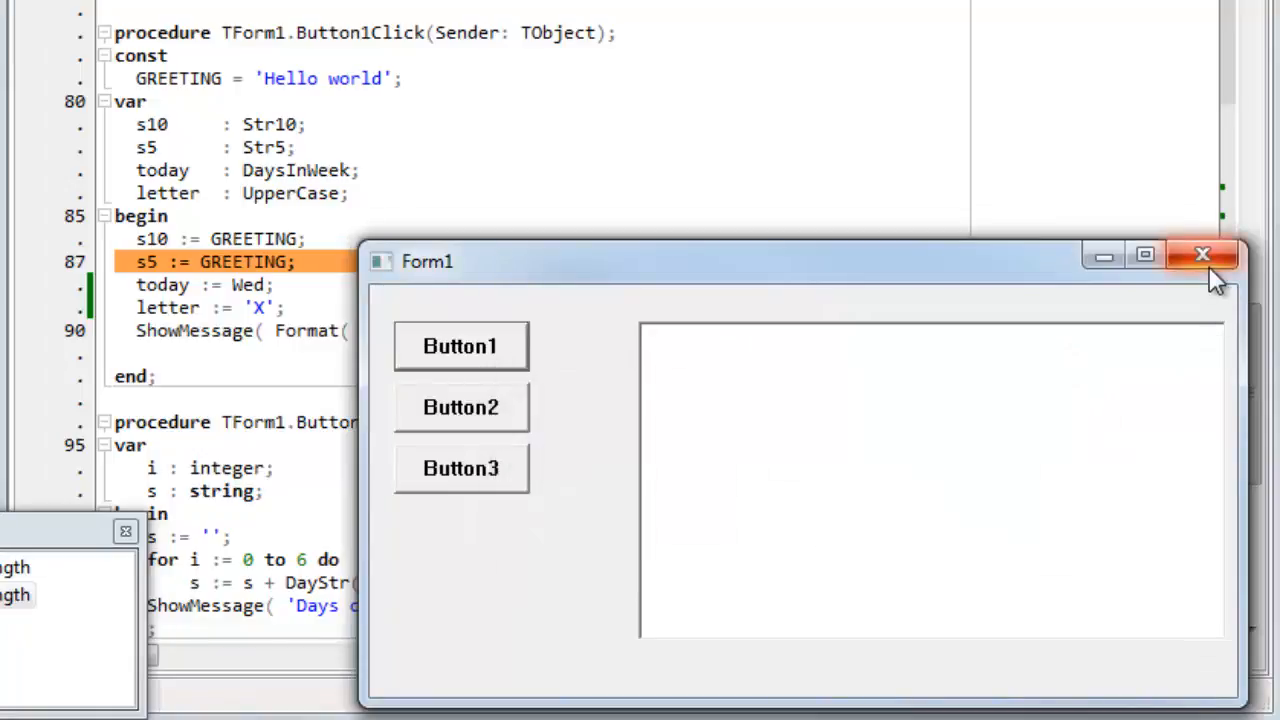
Step: Close Form1, locate the DayStr definitions from the line 91 call and uncomment the rewritten DayStr
left_click(1204, 256)
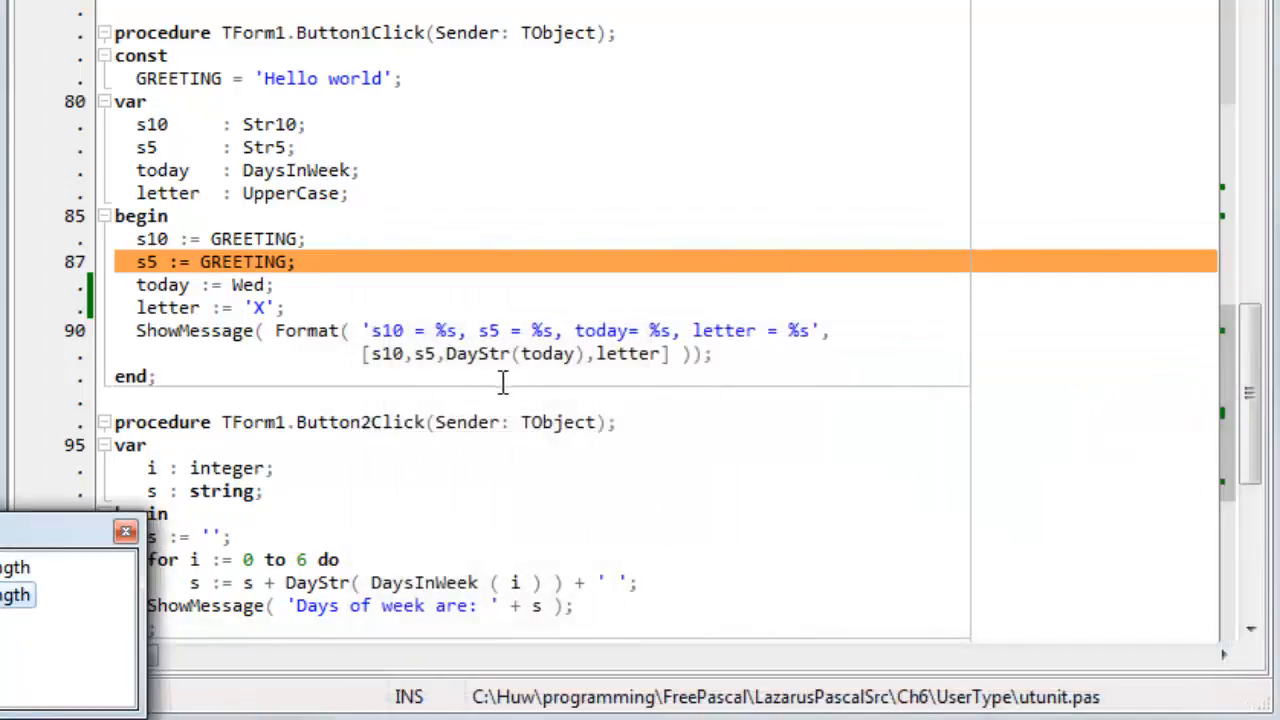
double_click(476, 352)
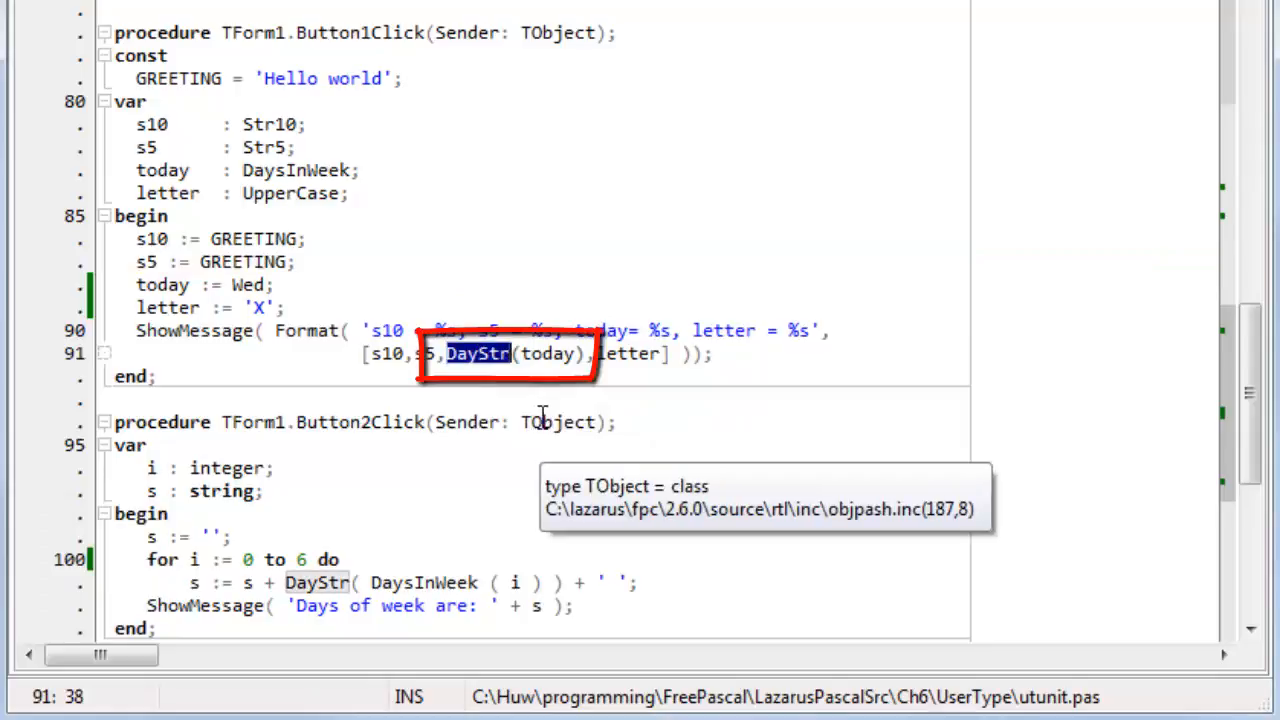
scroll("up", 3)
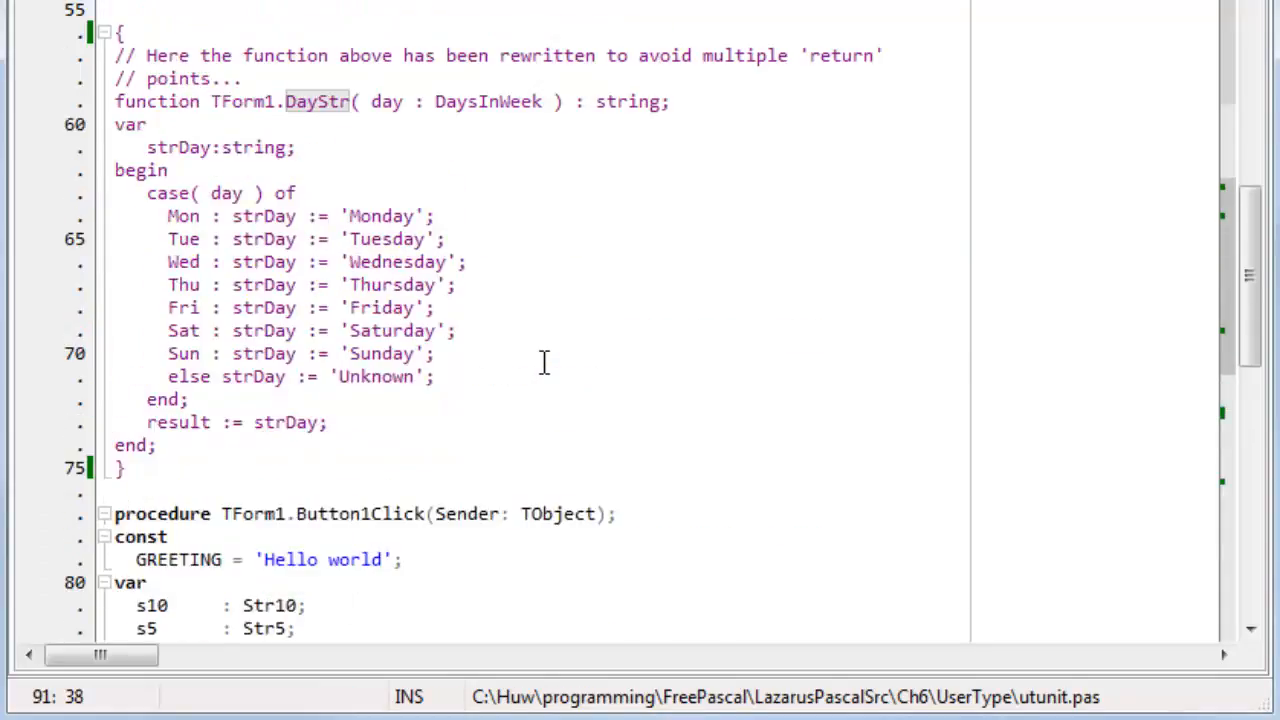
scroll("up", 3)
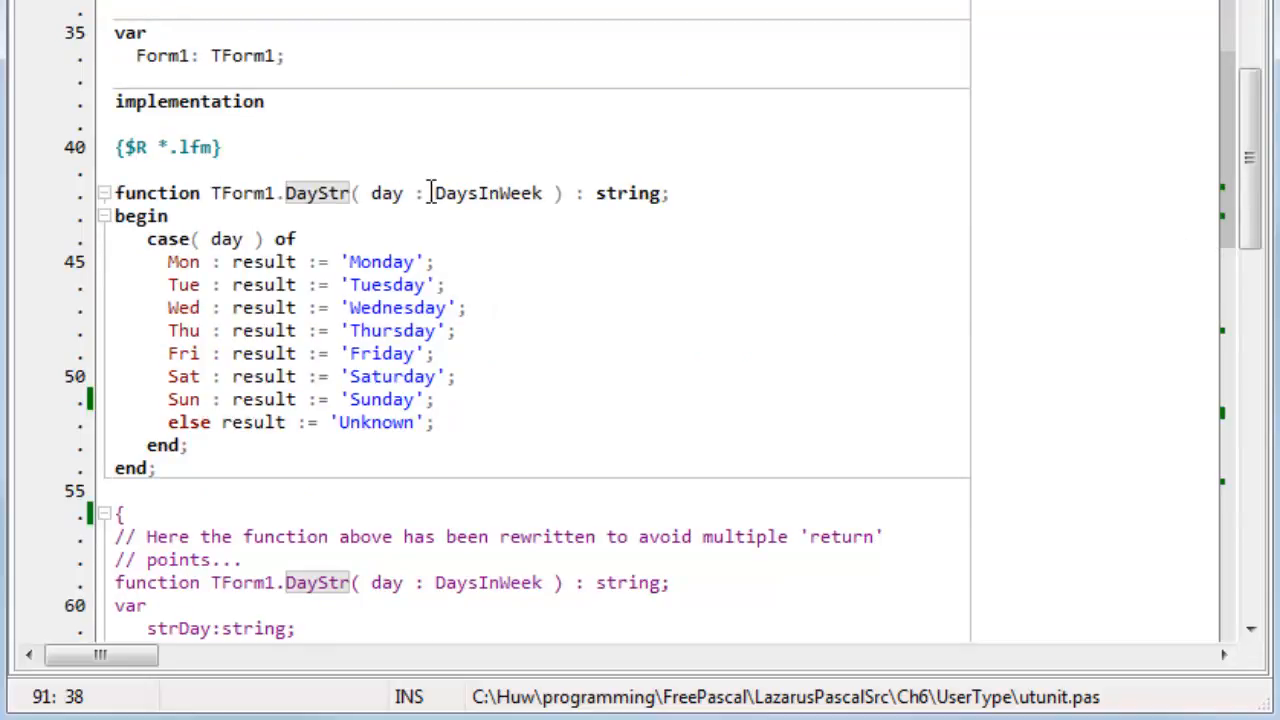
mouse_move(484, 192)
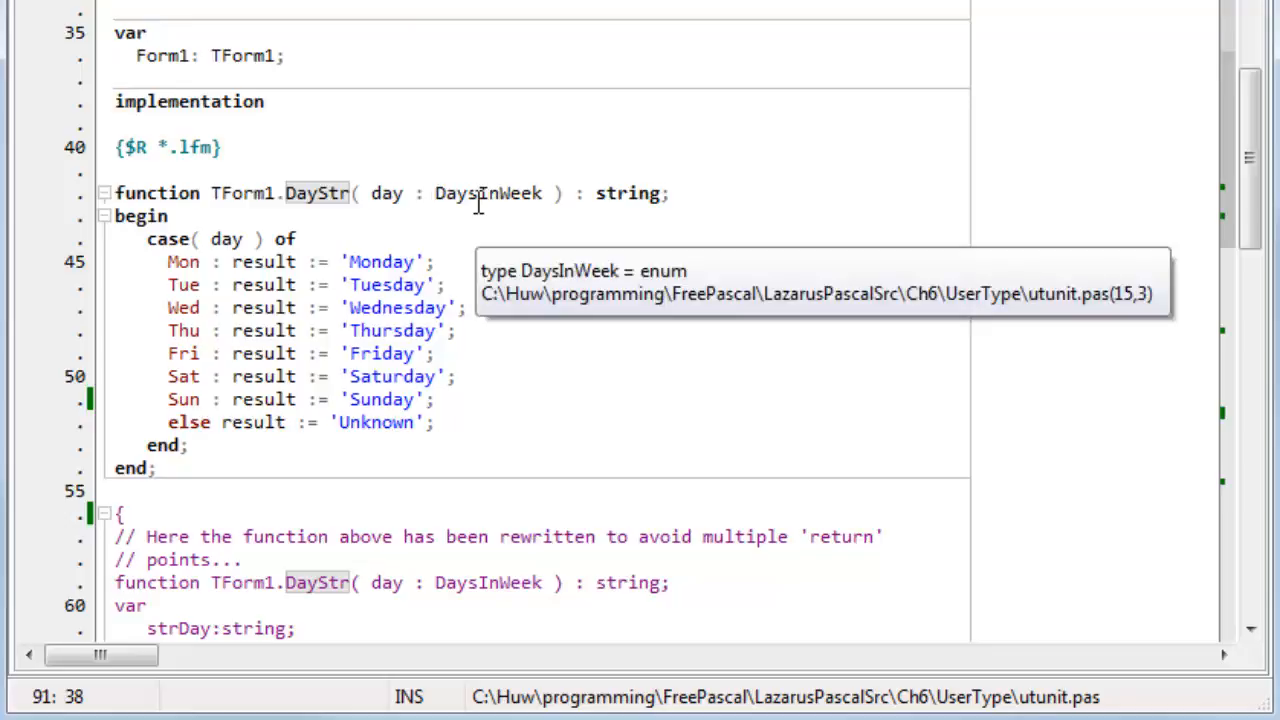
scroll("up", 3)
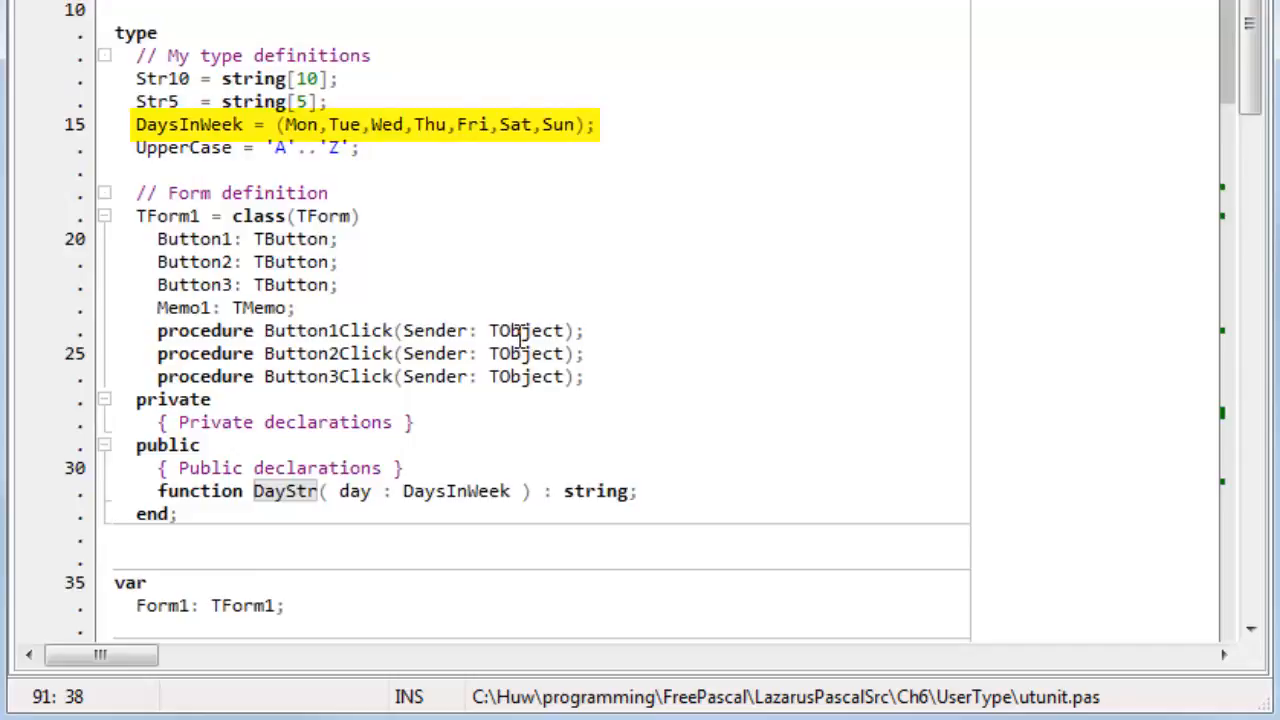
scroll("down", 3)
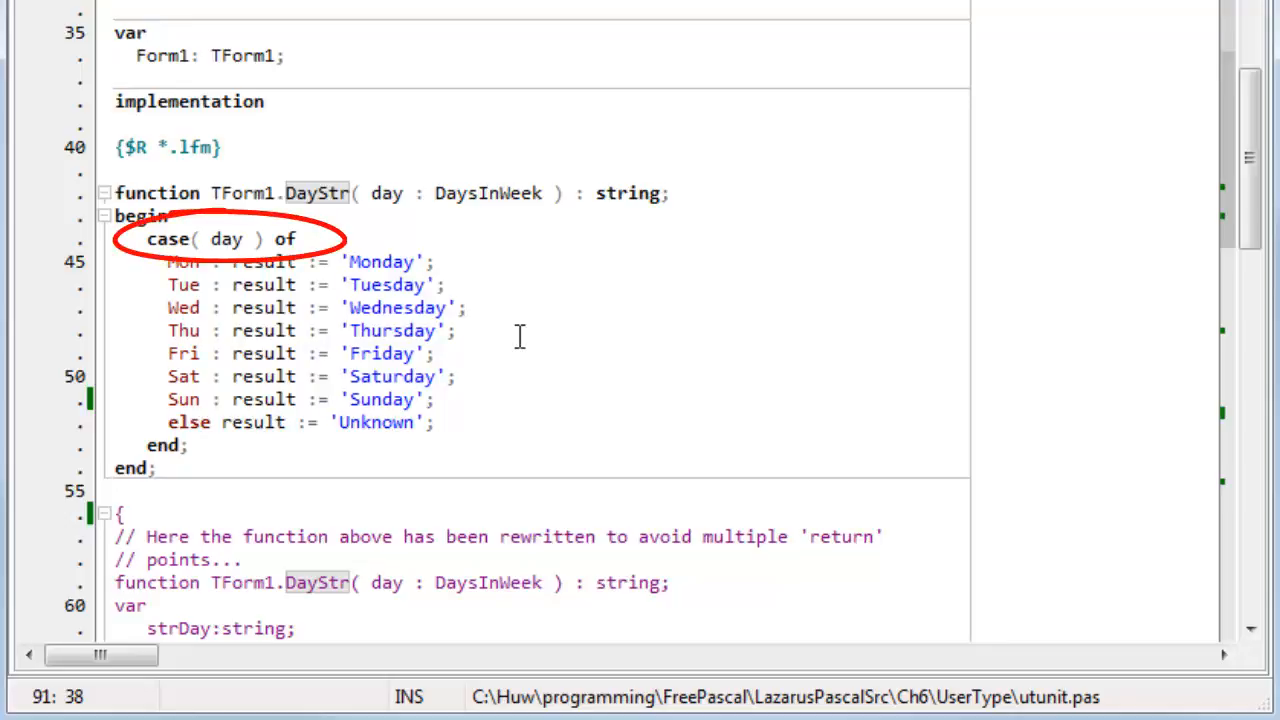
mouse_move(590, 202)
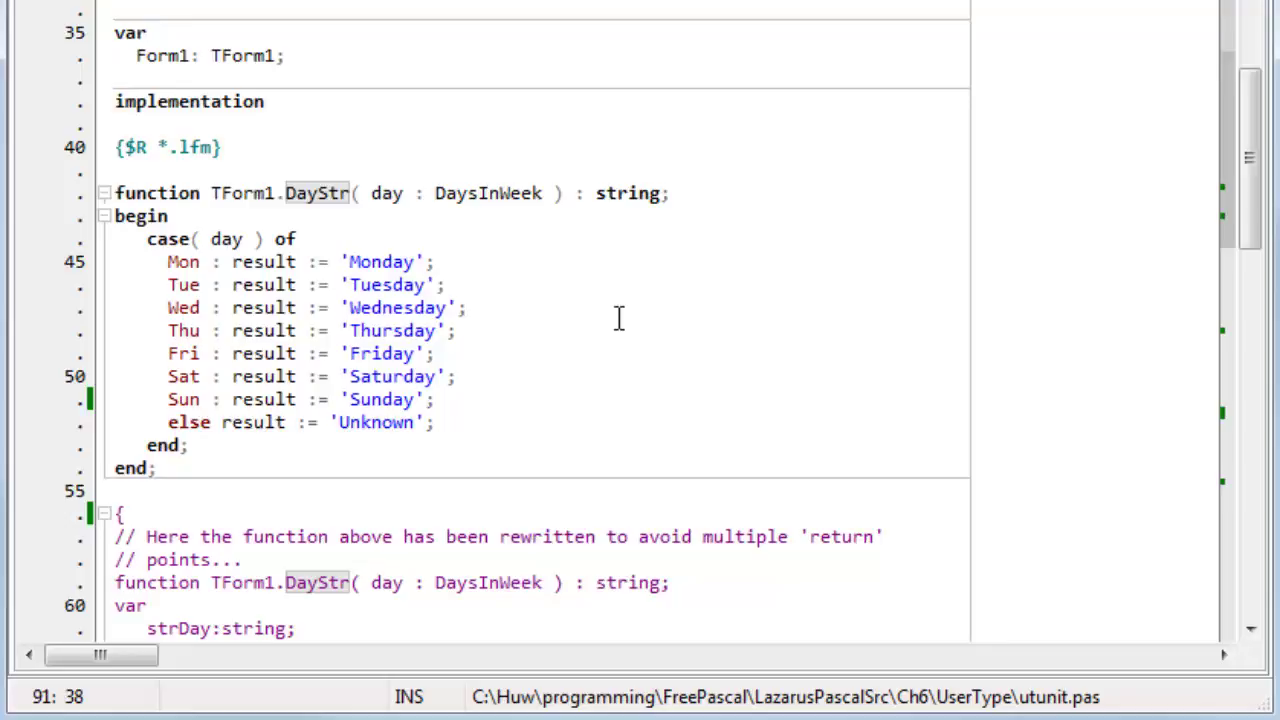
mouse_move(644, 390)
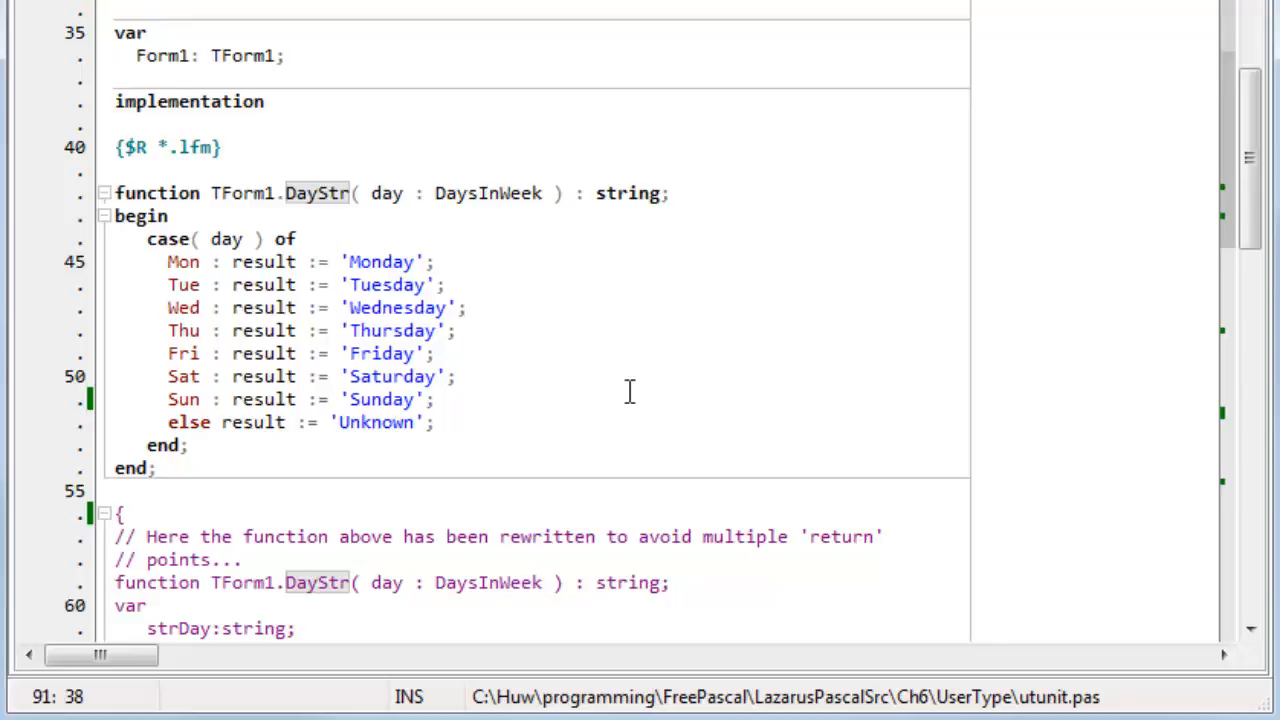
mouse_move(616, 372)
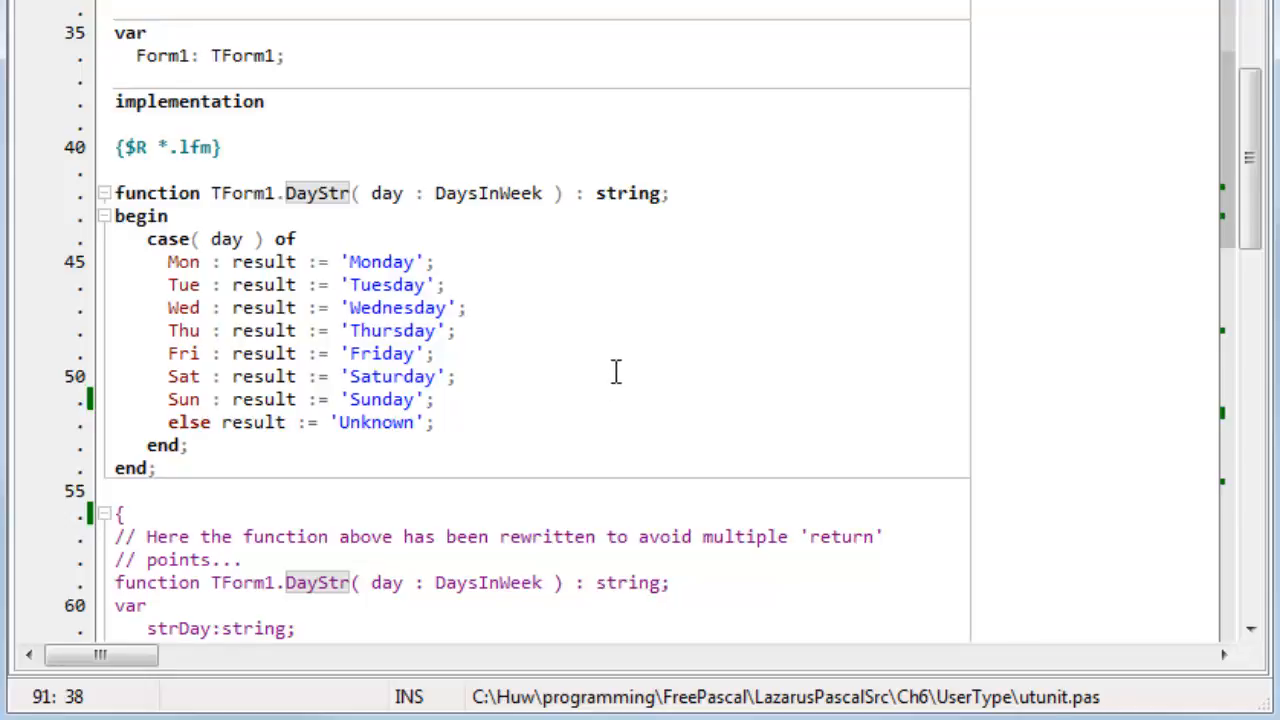
mouse_move(620, 404)
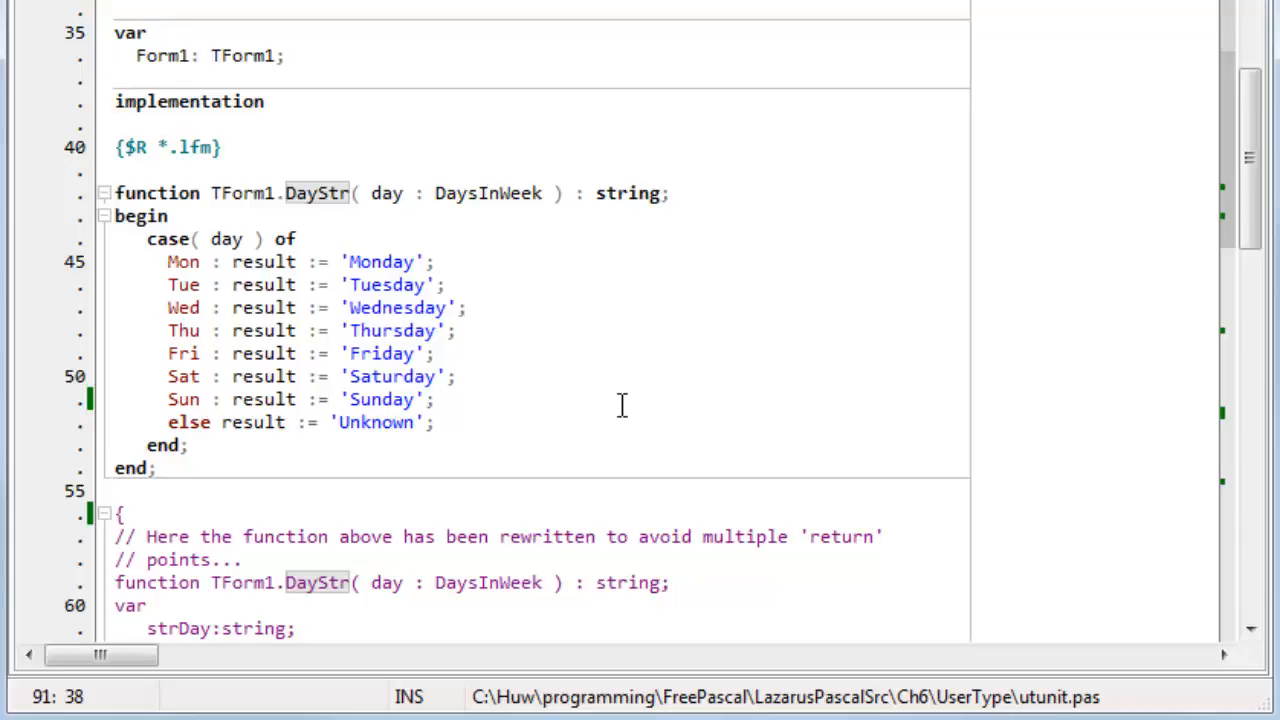
scroll("down", 3)
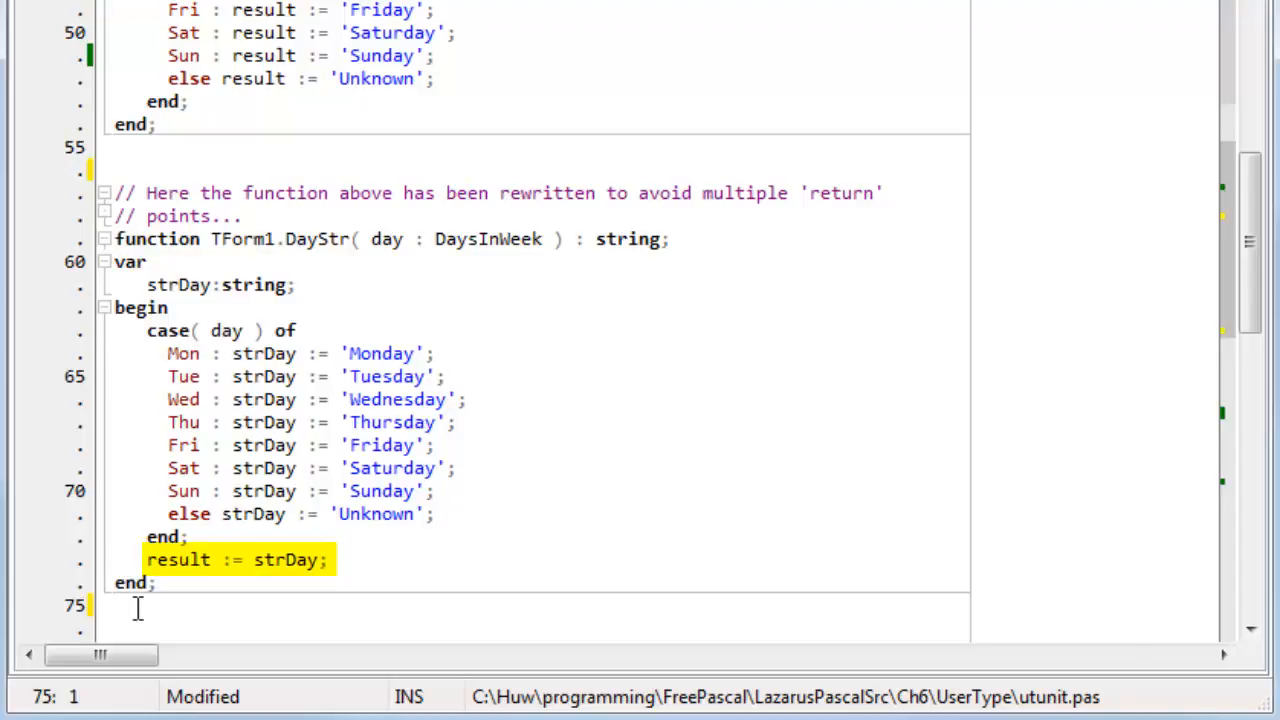
Step: Add the closing brace after the second DayStr on line 75 and return to the comment start on line 56
type("}")
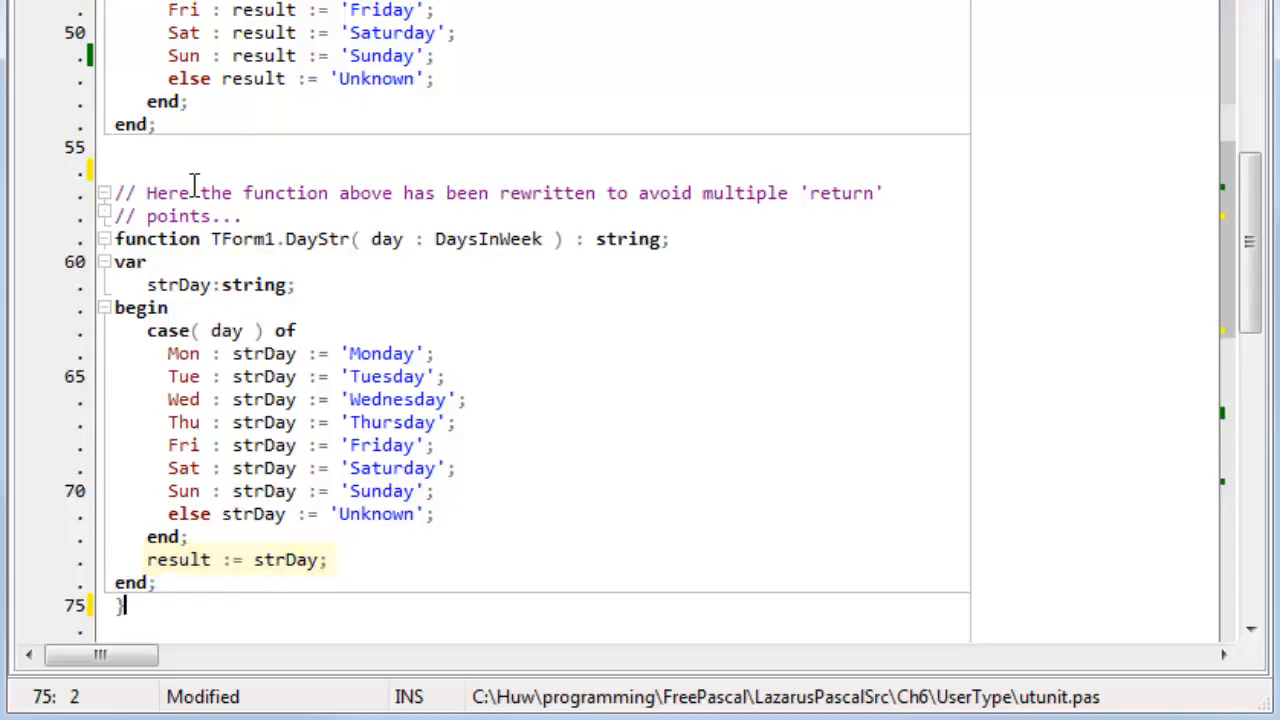
left_click(240, 212)
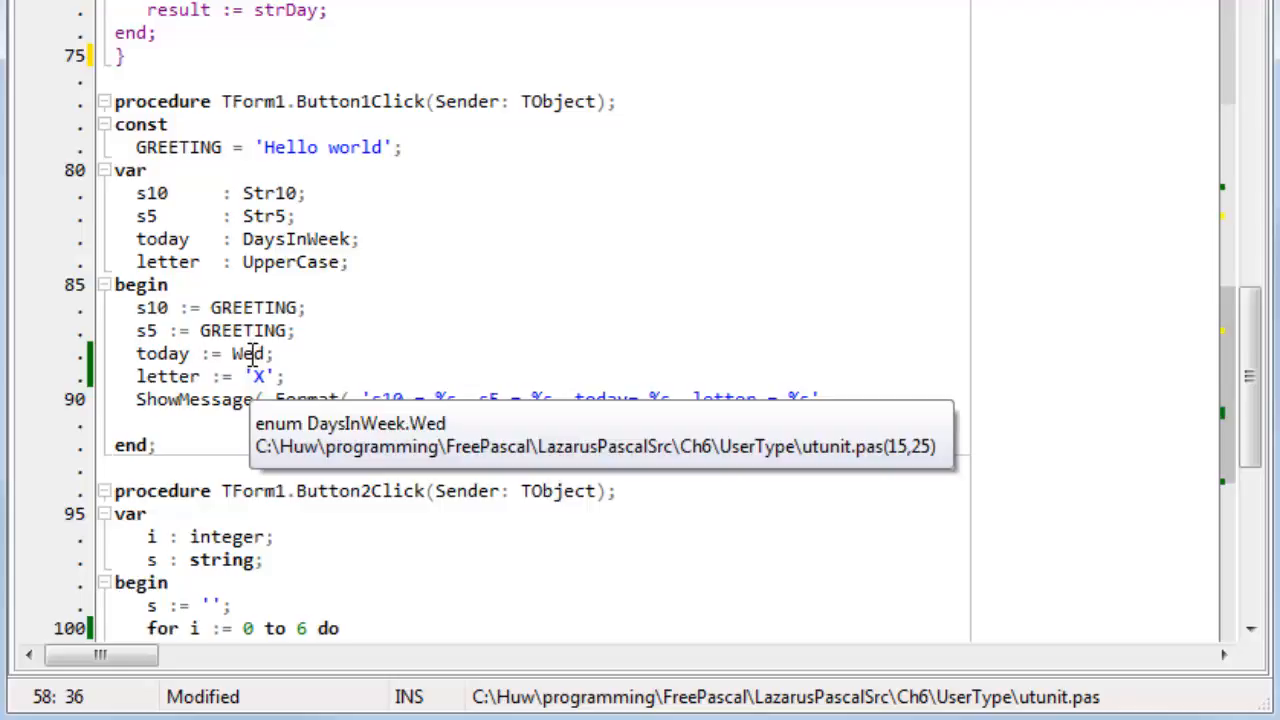
Step: Try today := Fun, see the compile error, then restore the value to Wed
double_click(246, 352)
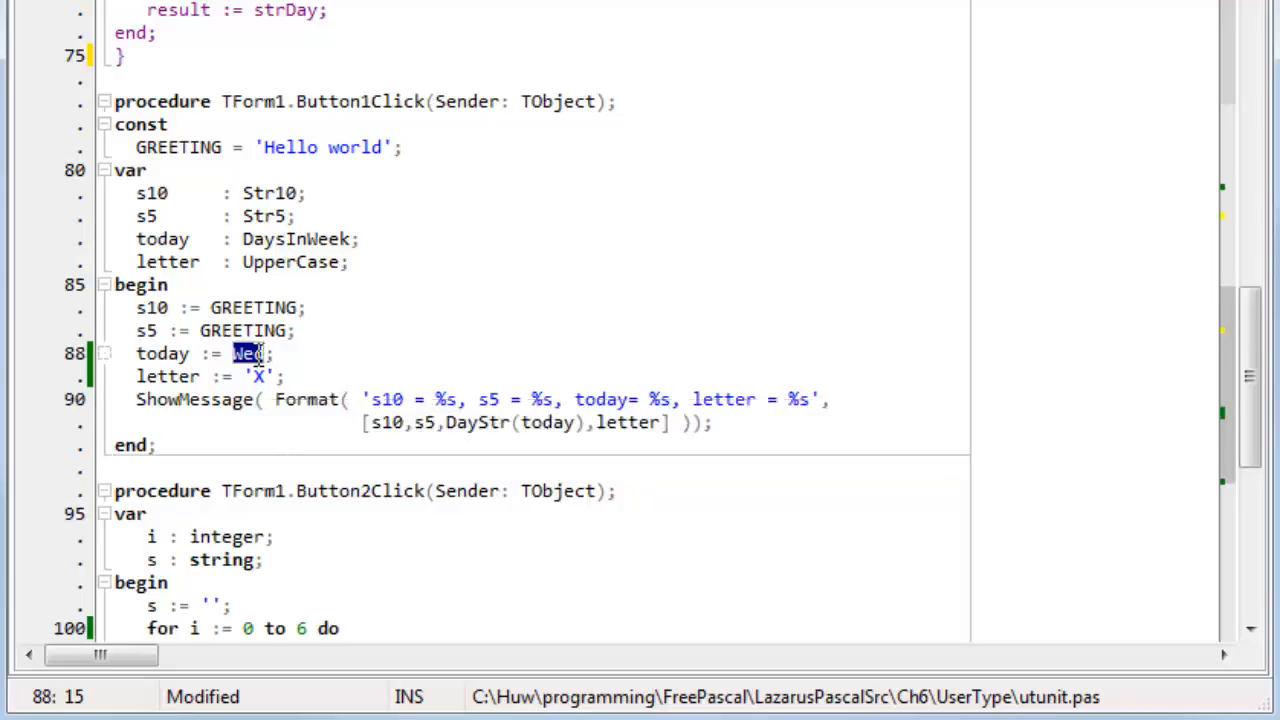
type("Fun")
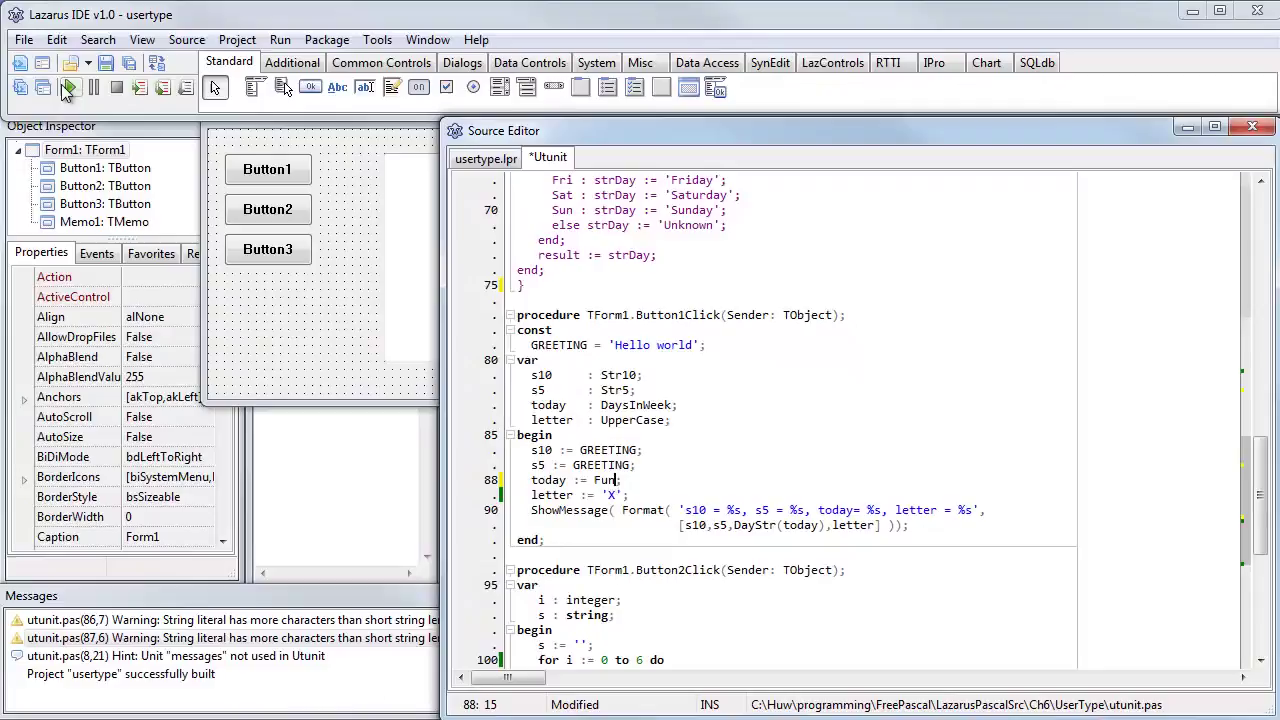
left_click(72, 48)
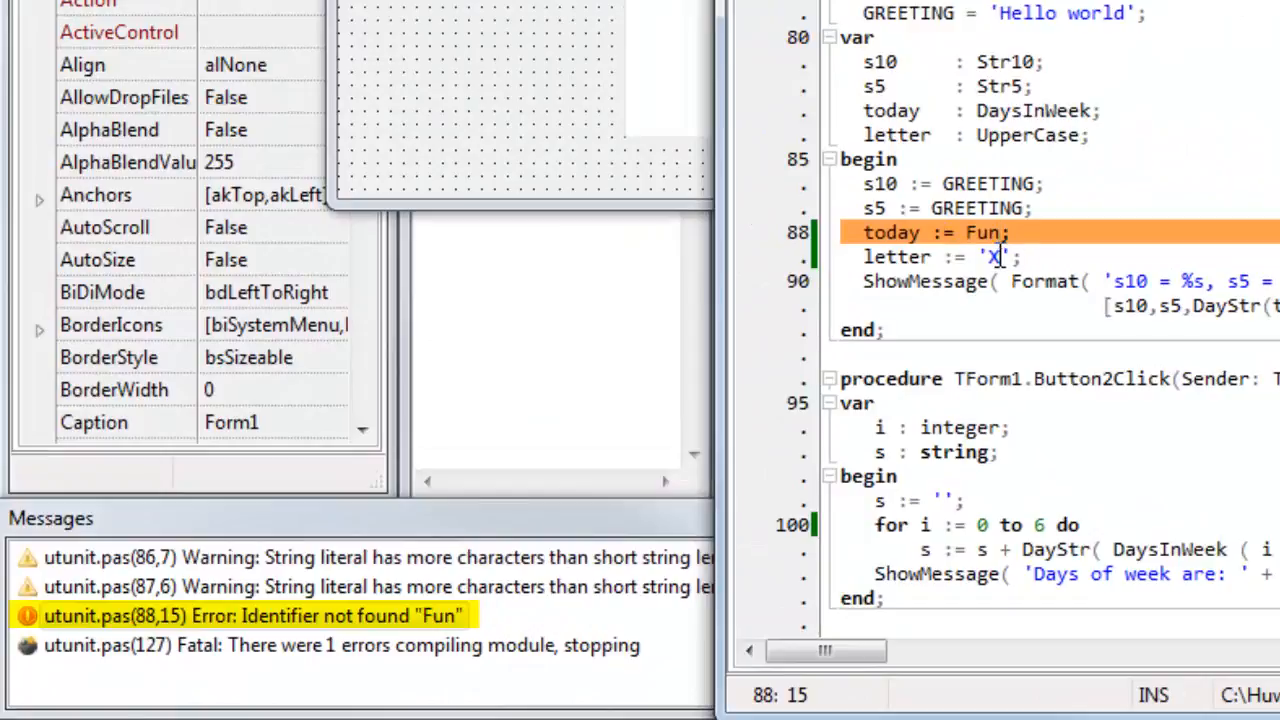
double_click(988, 232)
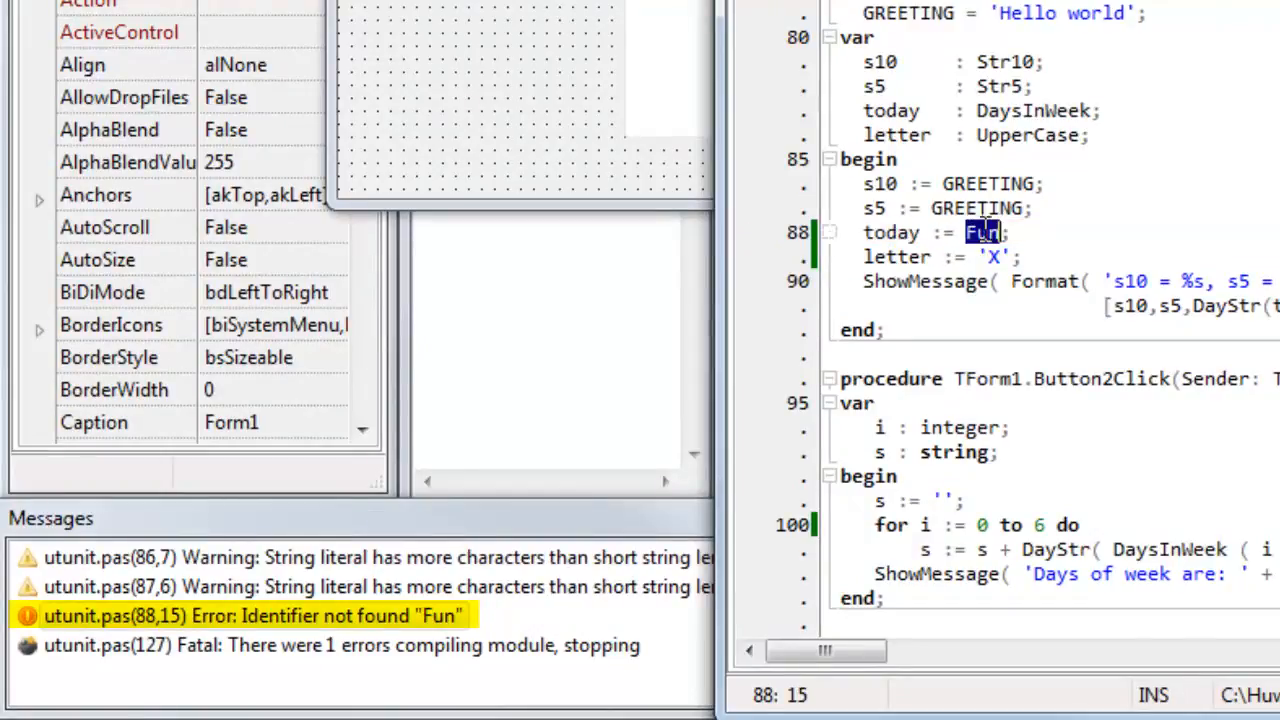
type("Wed")
left_click(1060, 256)
type("x")
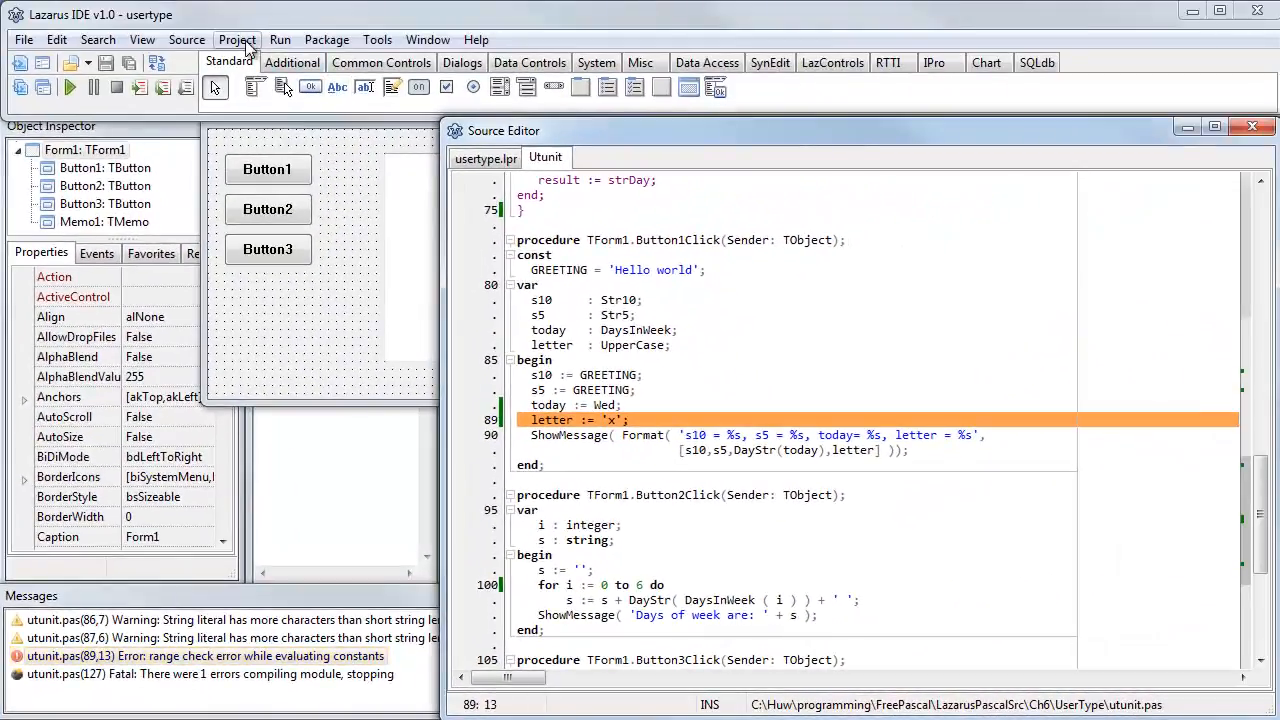
Step: Uncheck Range (-Cr) under Code Generation in the project's compiler options and apply
left_click(236, 40)
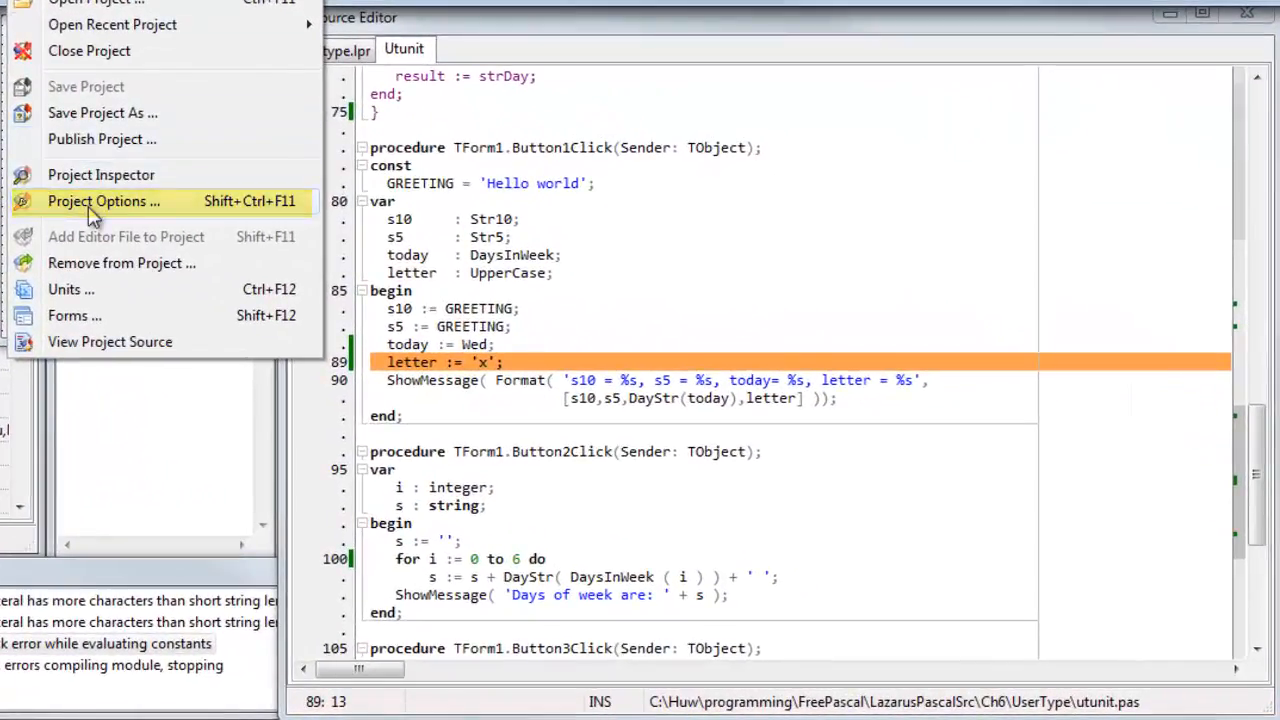
left_click(104, 200)
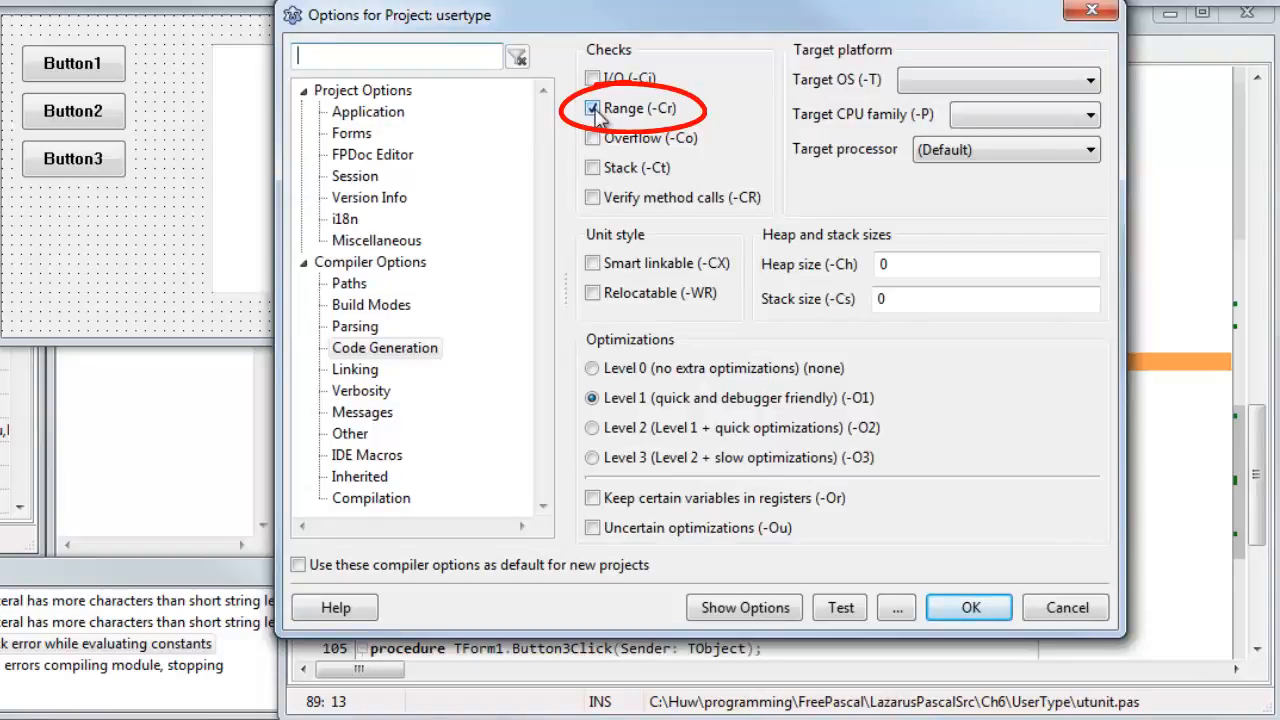
left_click(592, 108)
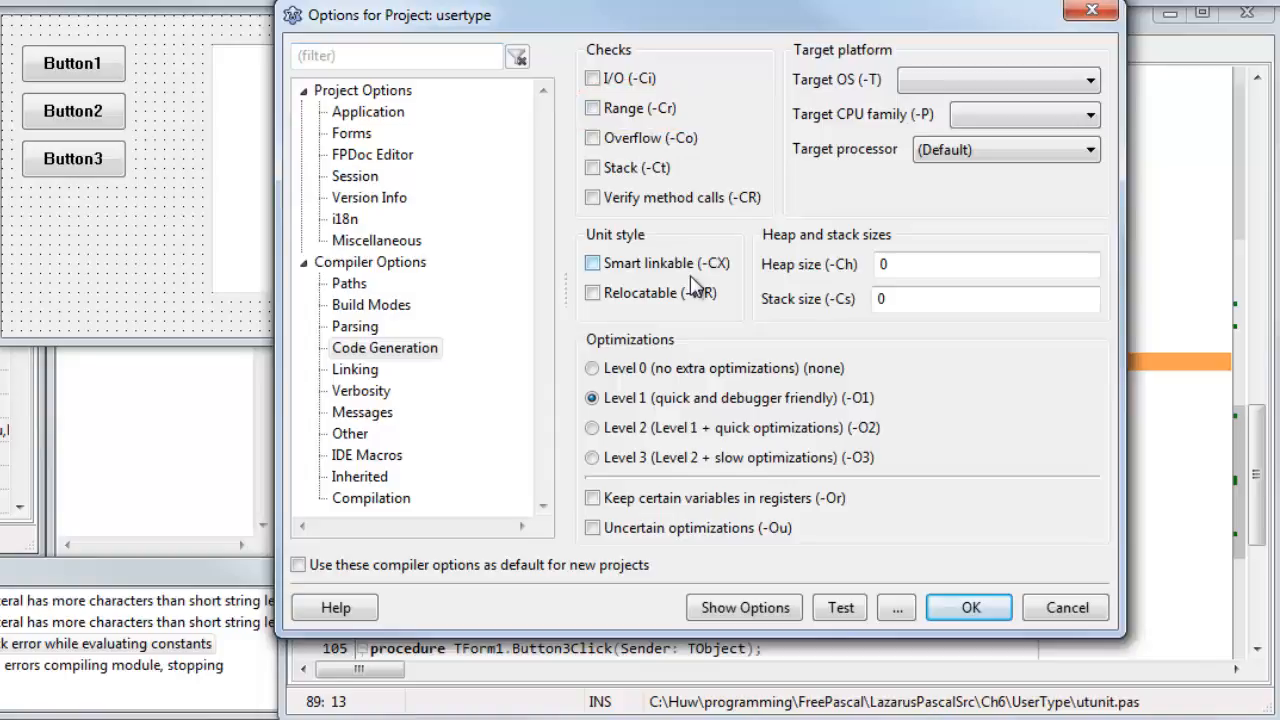
left_click(968, 608)
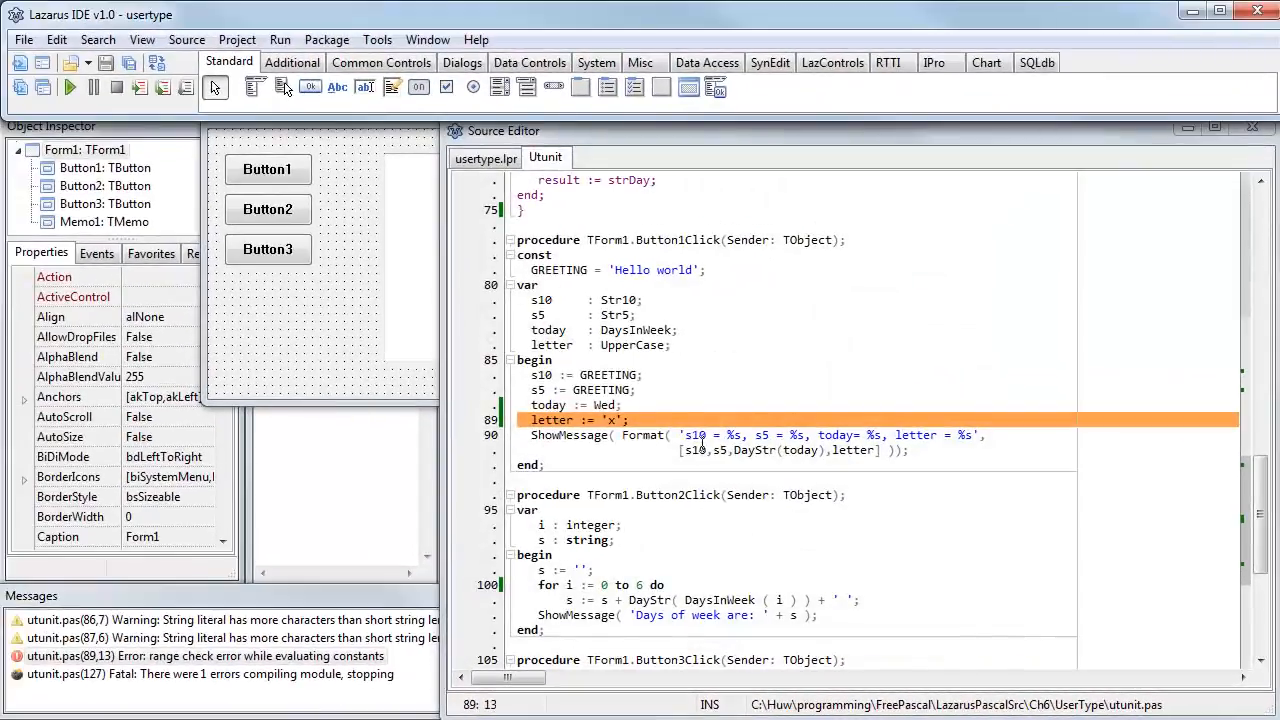
Step: Rebuild and run with range checking off, so line 89 reports only a warning
left_click(70, 88)
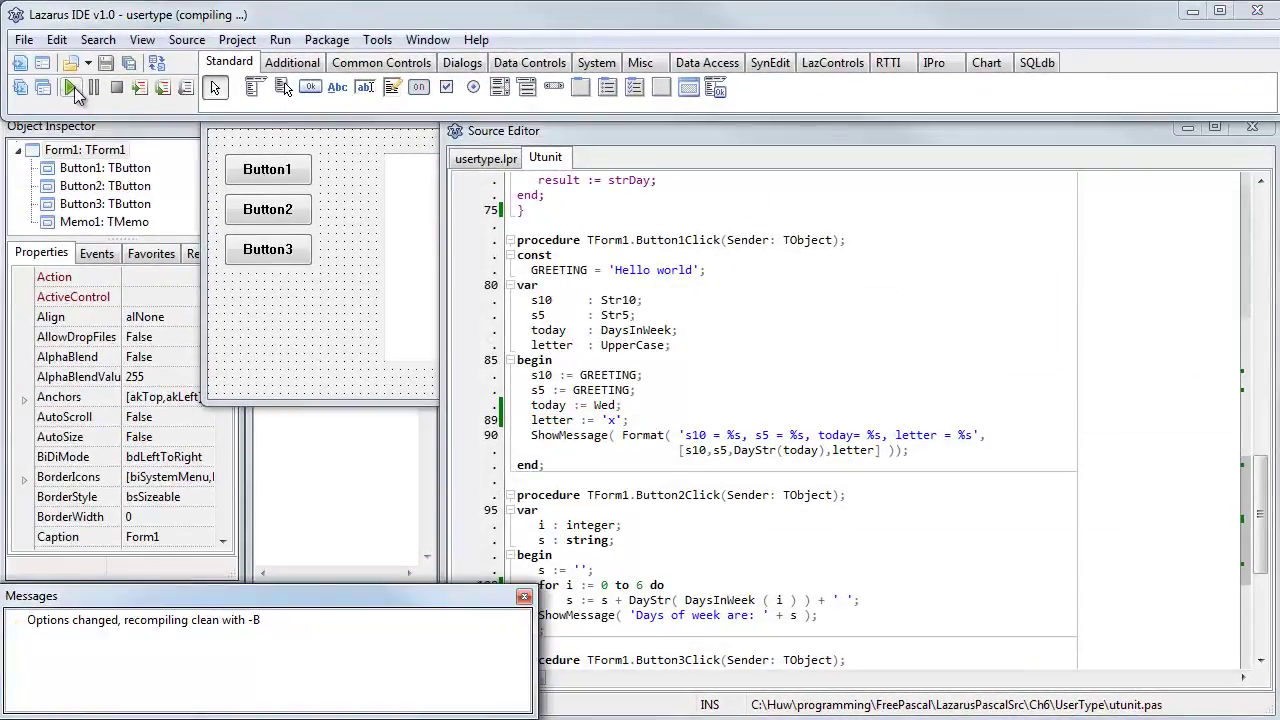
left_click(70, 88)
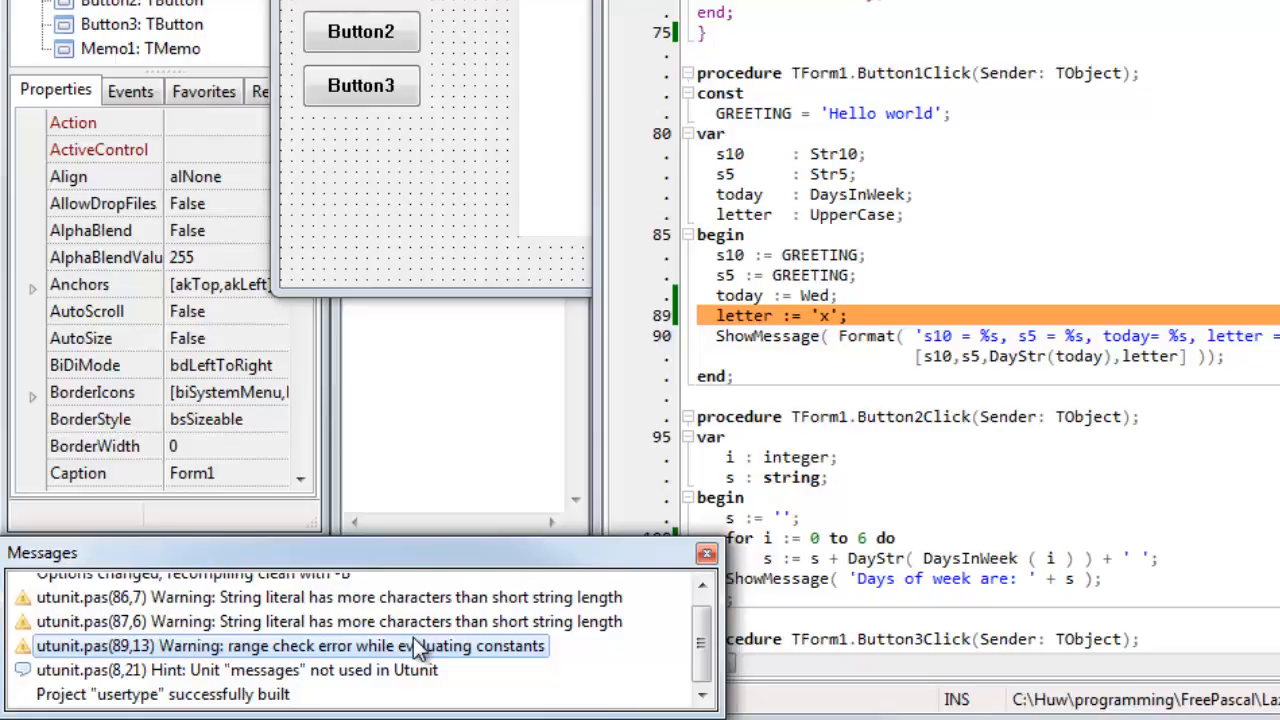
mouse_move(822, 310)
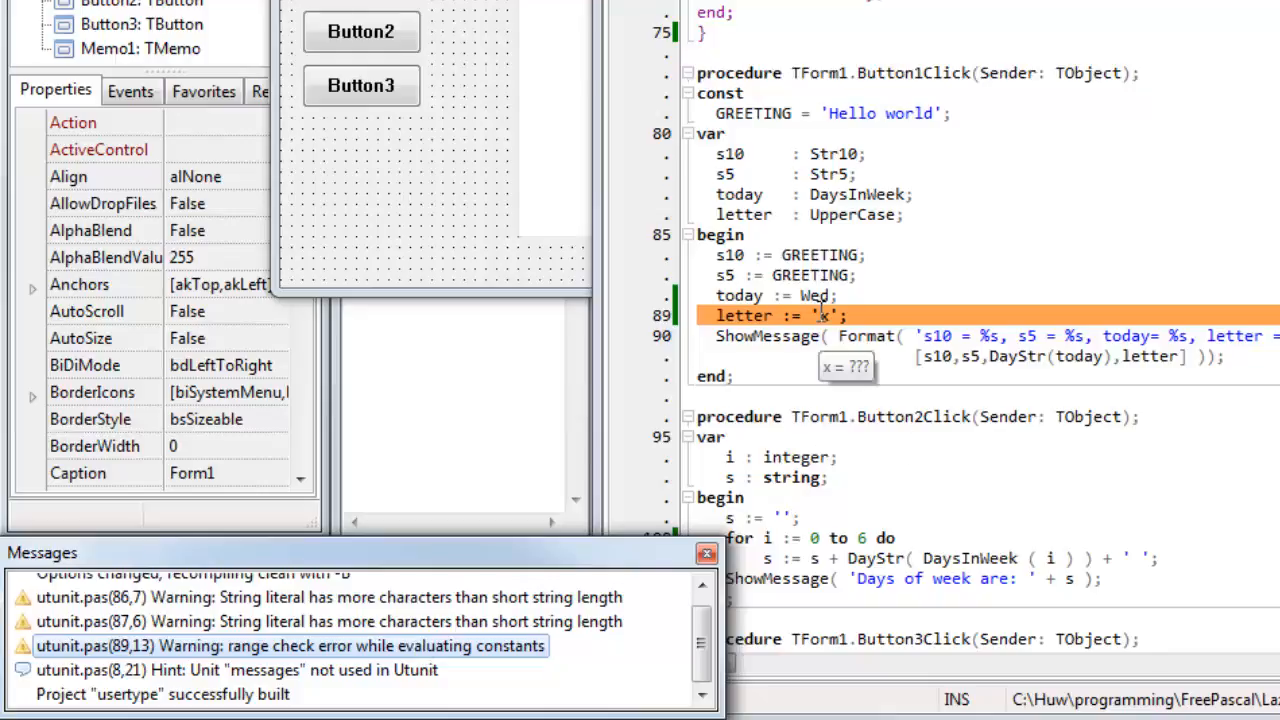
mouse_move(936, 384)
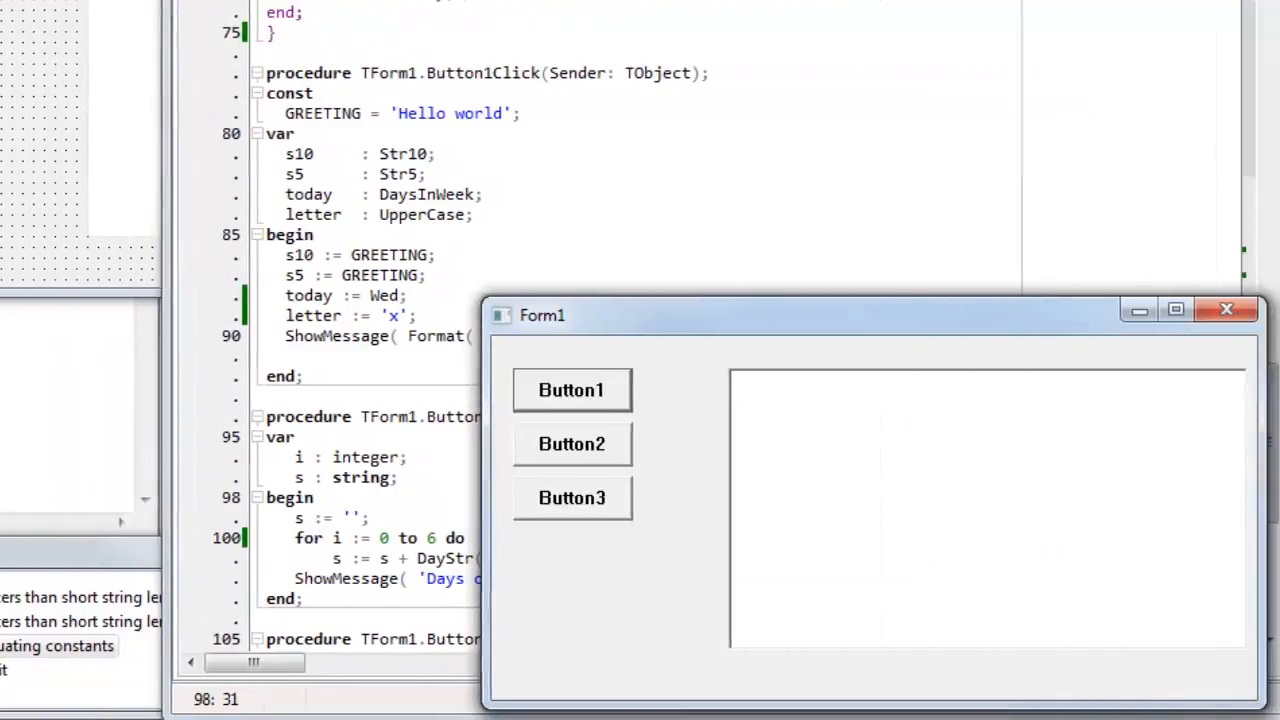
Step: Use Button2 to show the Monday–Sunday day names message, then dismiss it
left_click(572, 444)
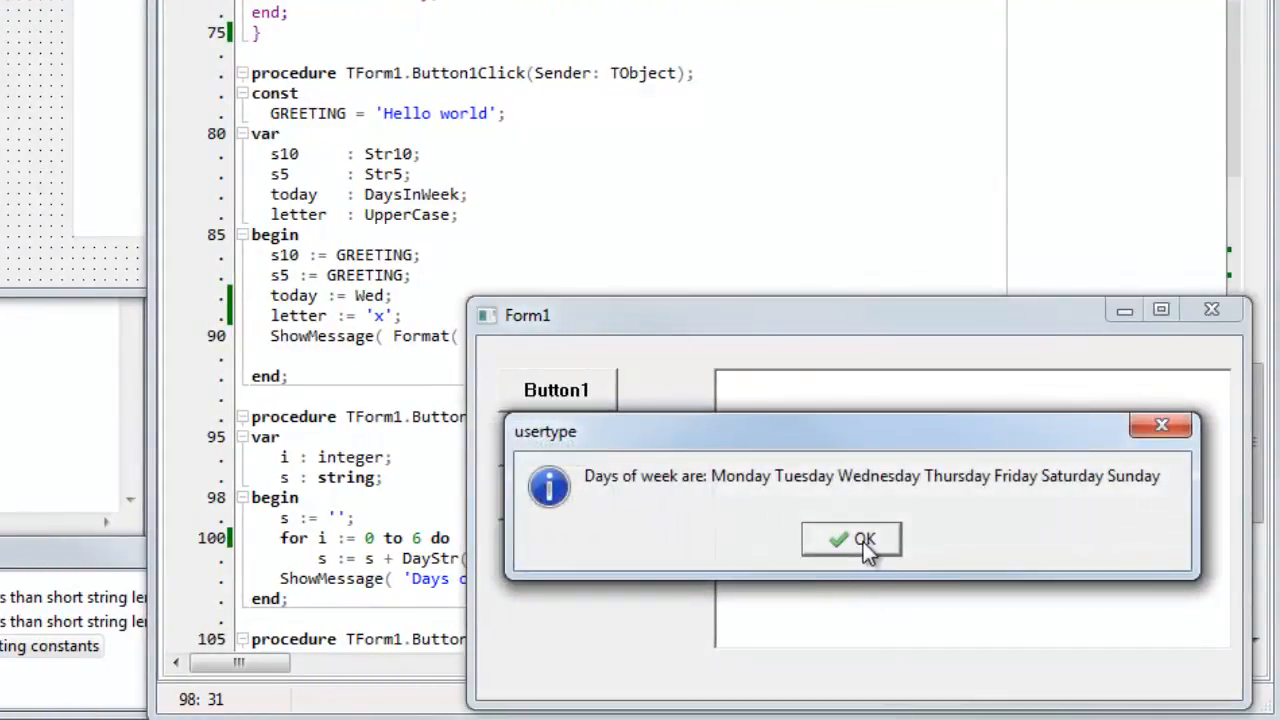
left_click(852, 540)
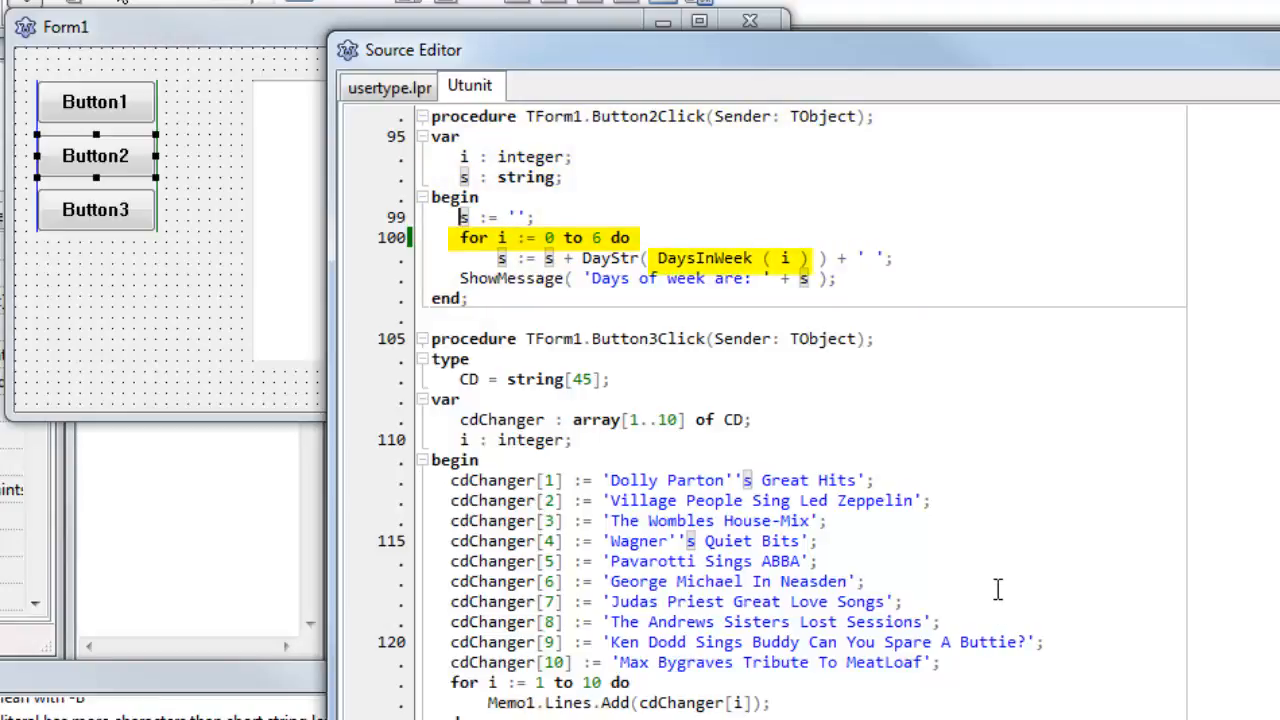
left_click(544, 236)
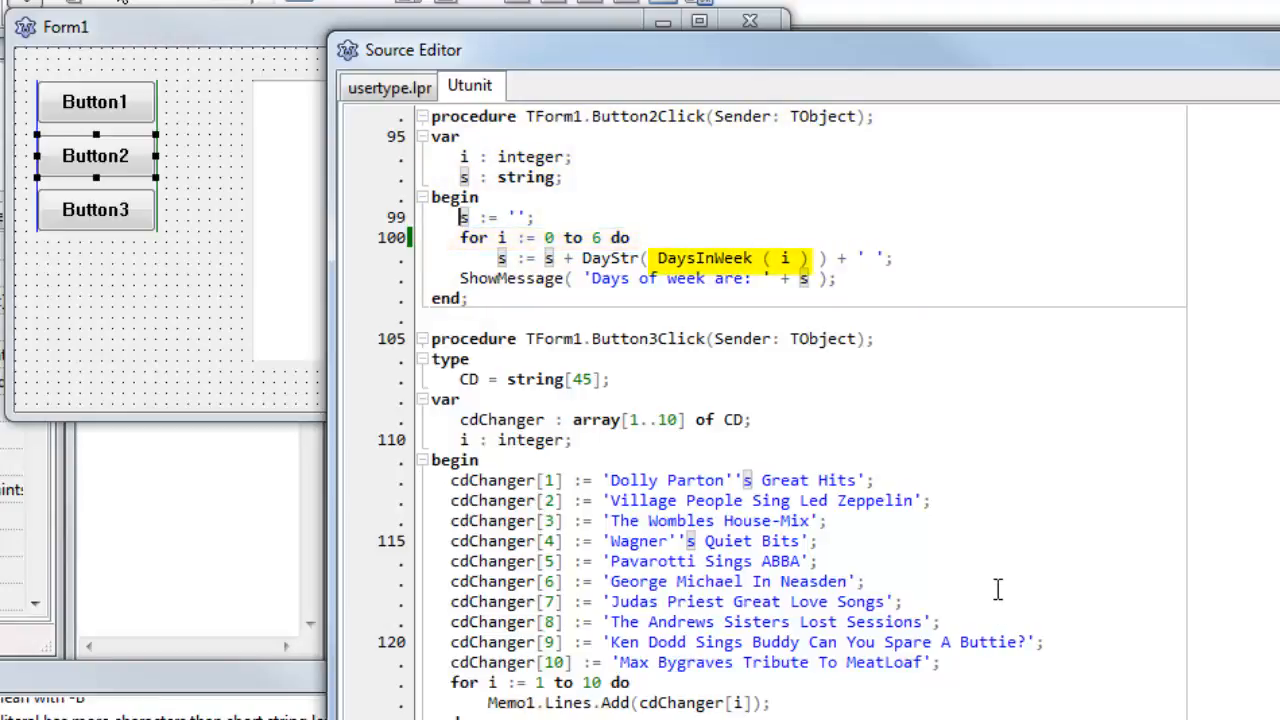
mouse_move(770, 362)
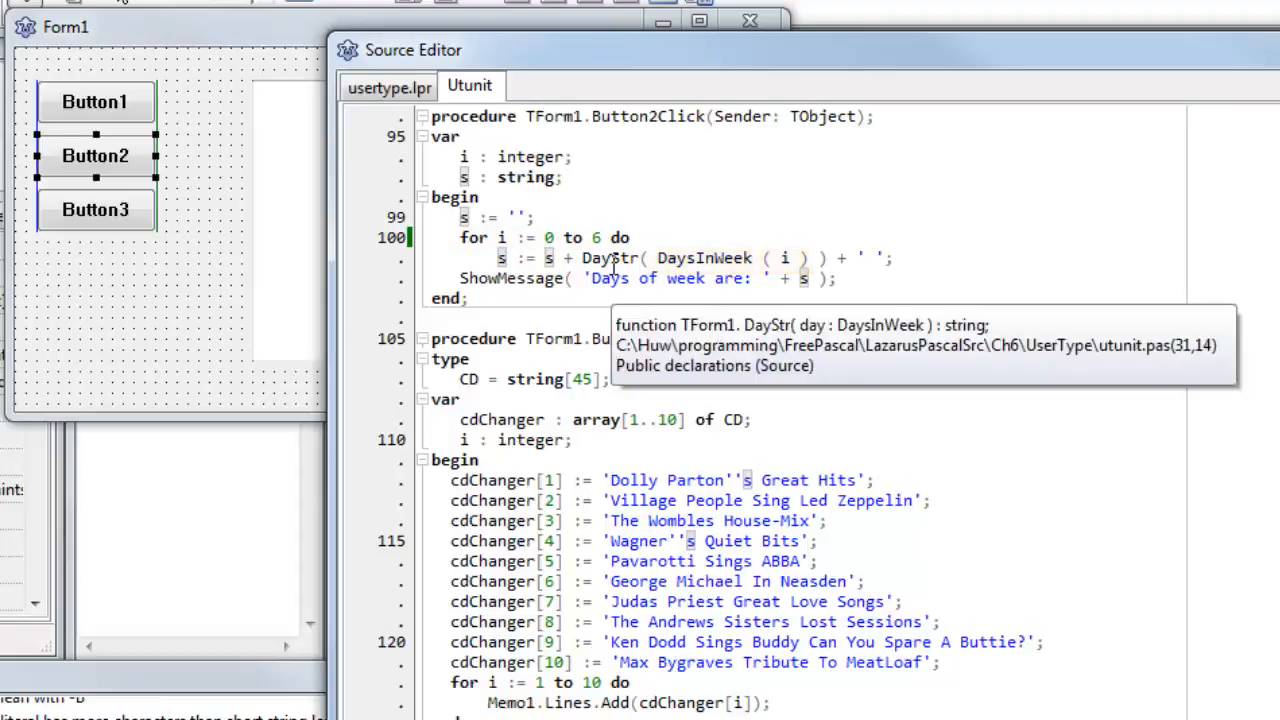
double_click(610, 258)
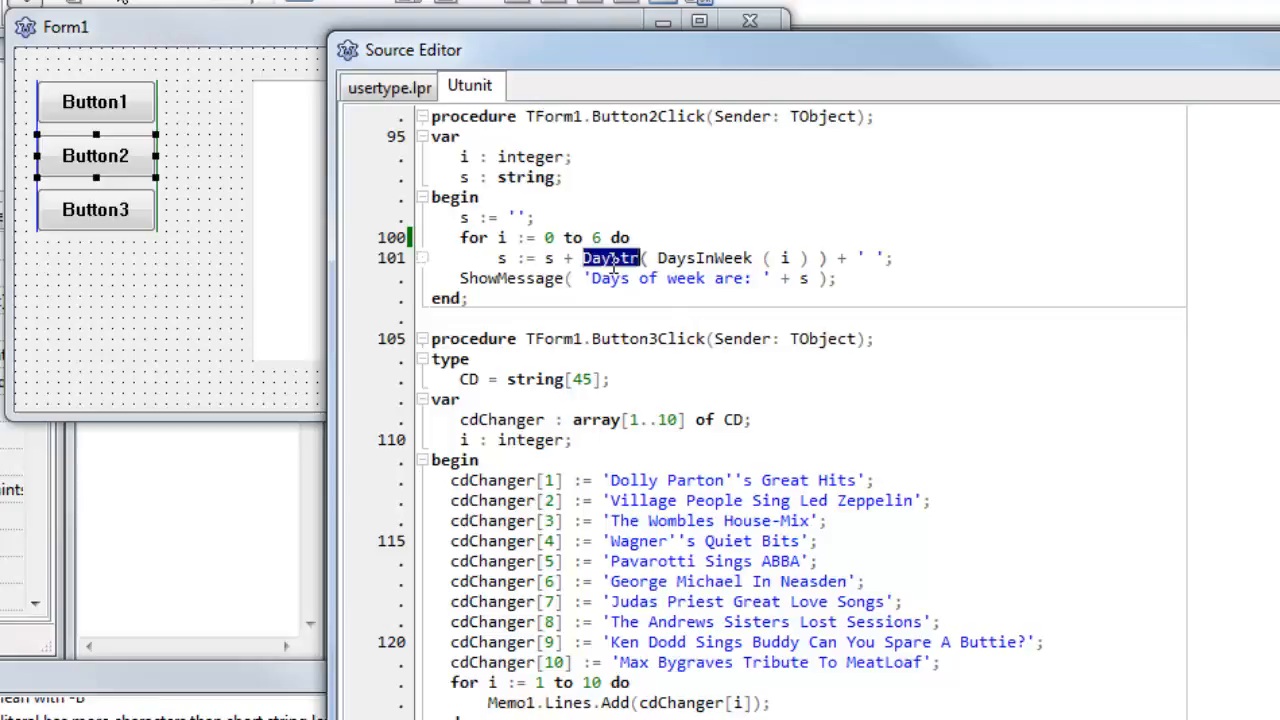
mouse_move(440, 330)
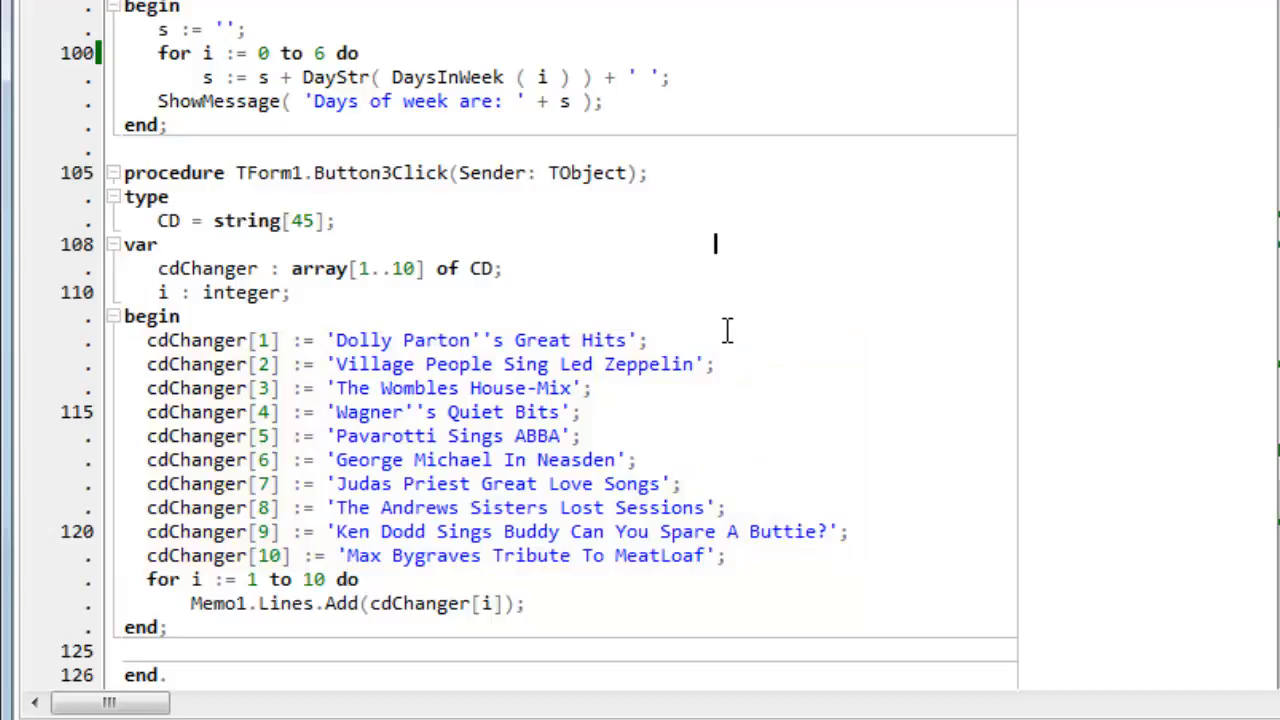
mouse_move(716, 244)
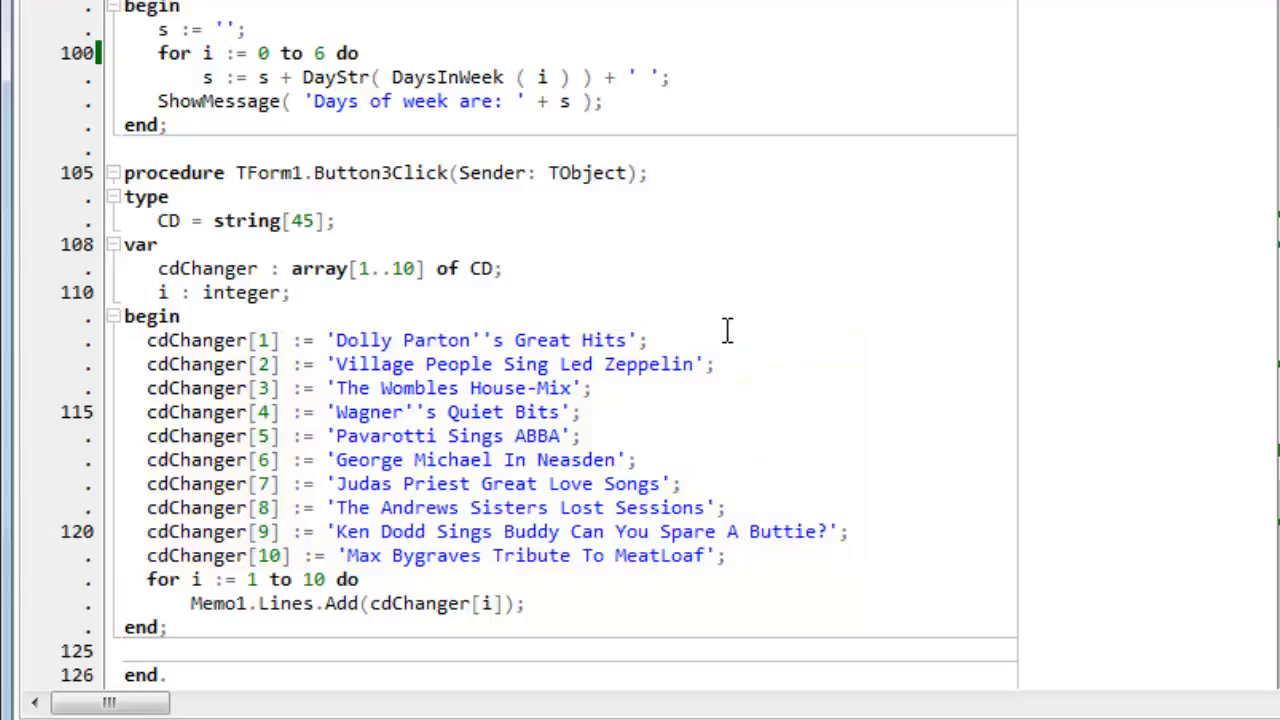